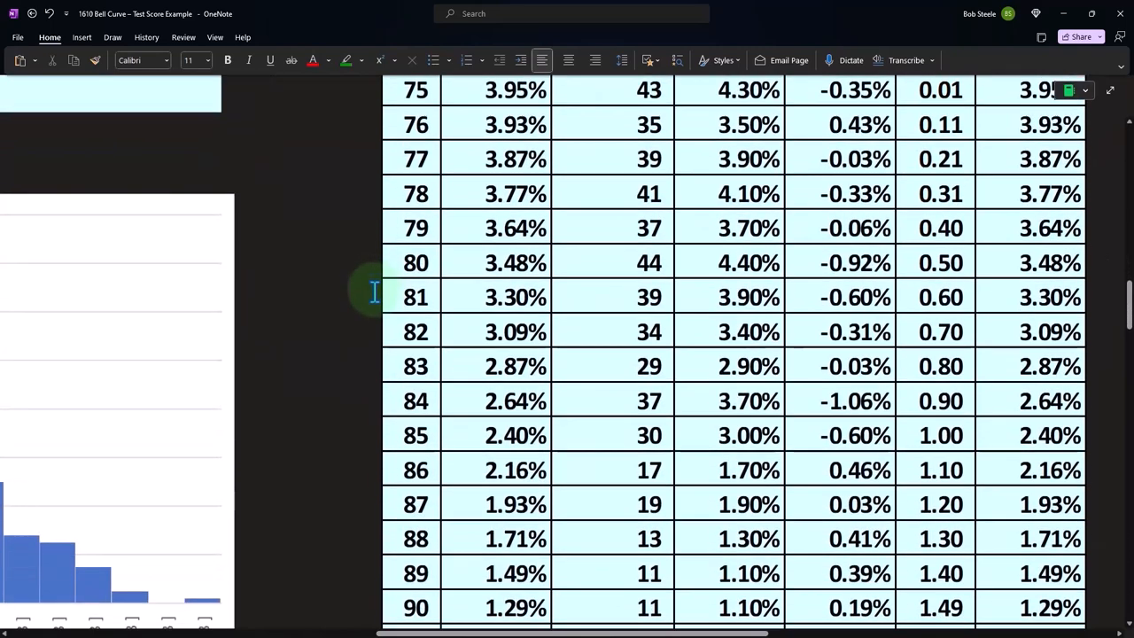
Scroll past the data table to the Lower 75 / Upper 90 block showing 42.93% with its NORM.DIST formula
scroll("down", 3)
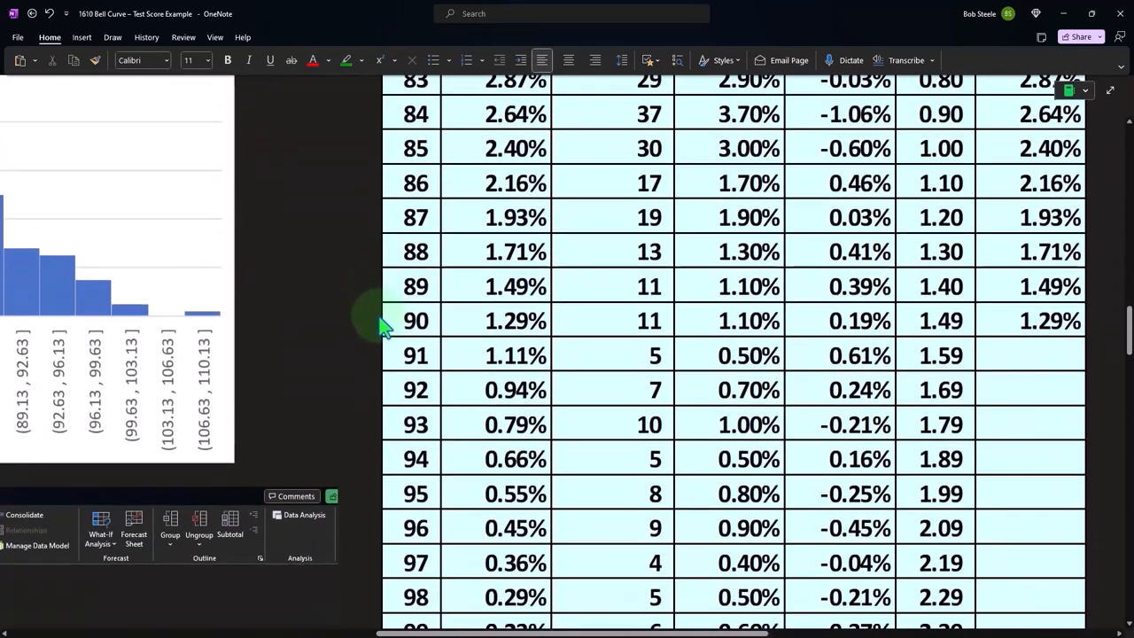
scroll("up", 3)
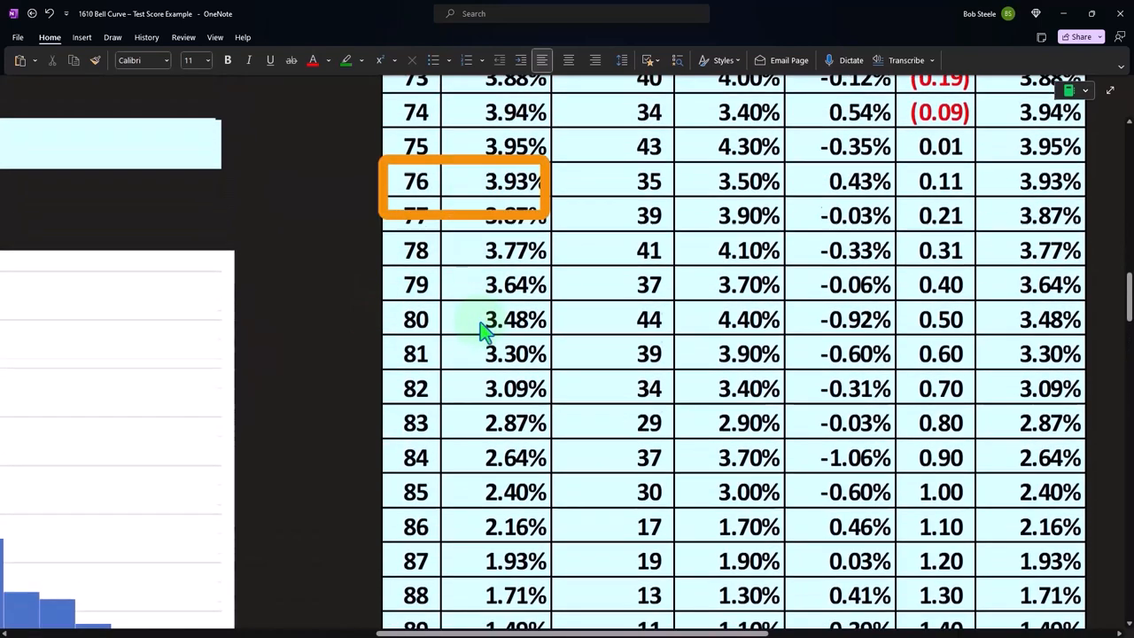
scroll("down", 3)
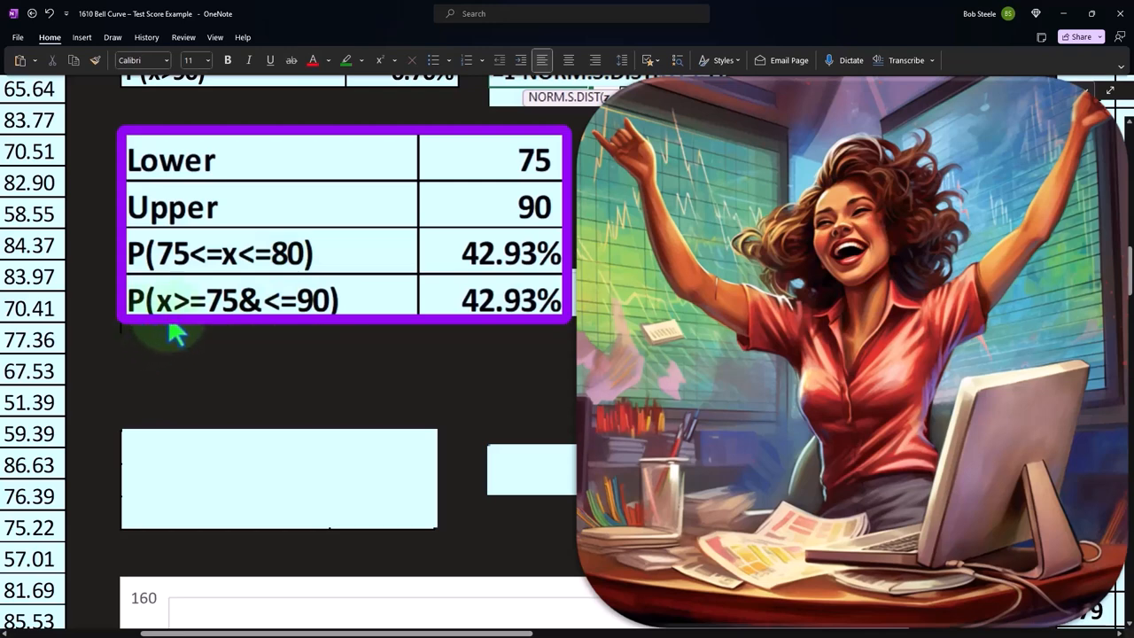
mouse_move(251, 333)
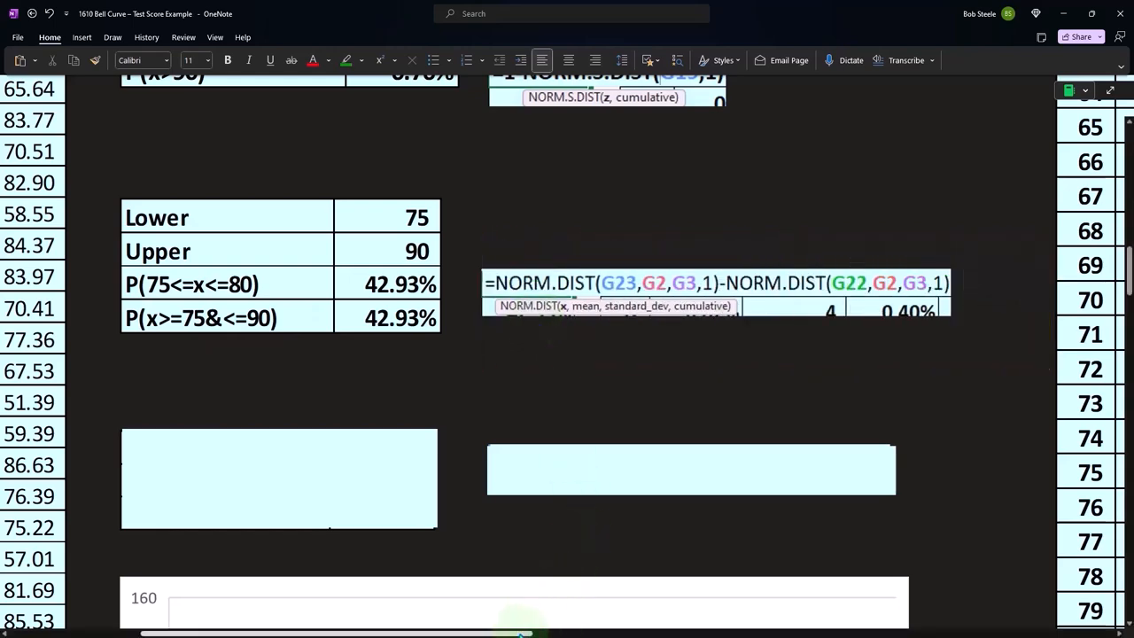
Scroll to the bell-curve area chart and the P(x>90) table showing 6.76%
scroll("down", 3)
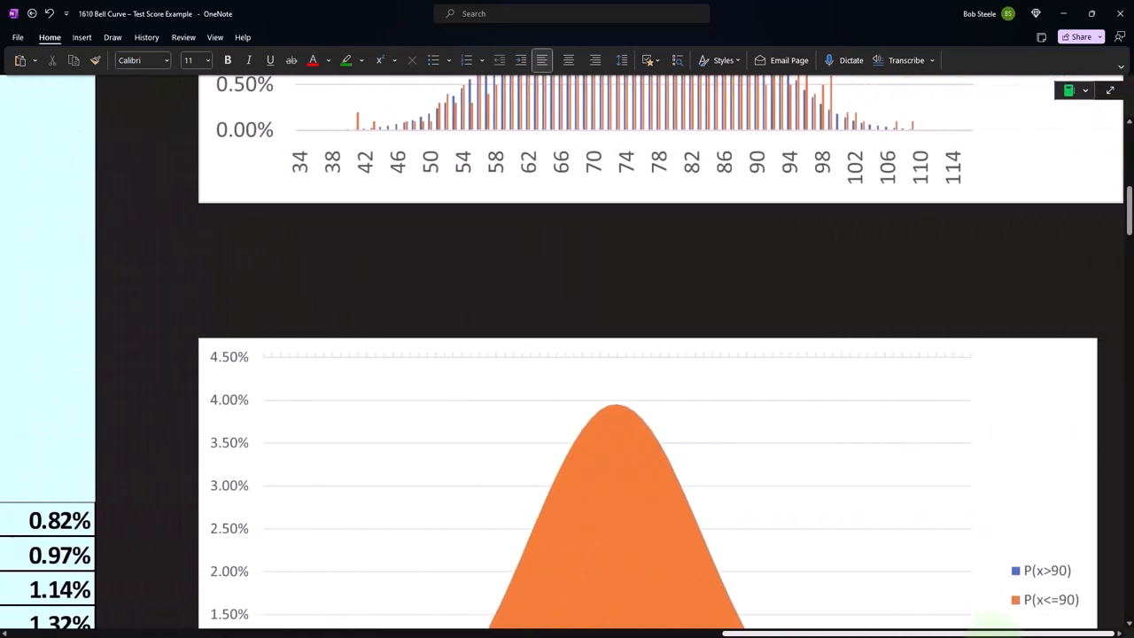
scroll("down", 3)
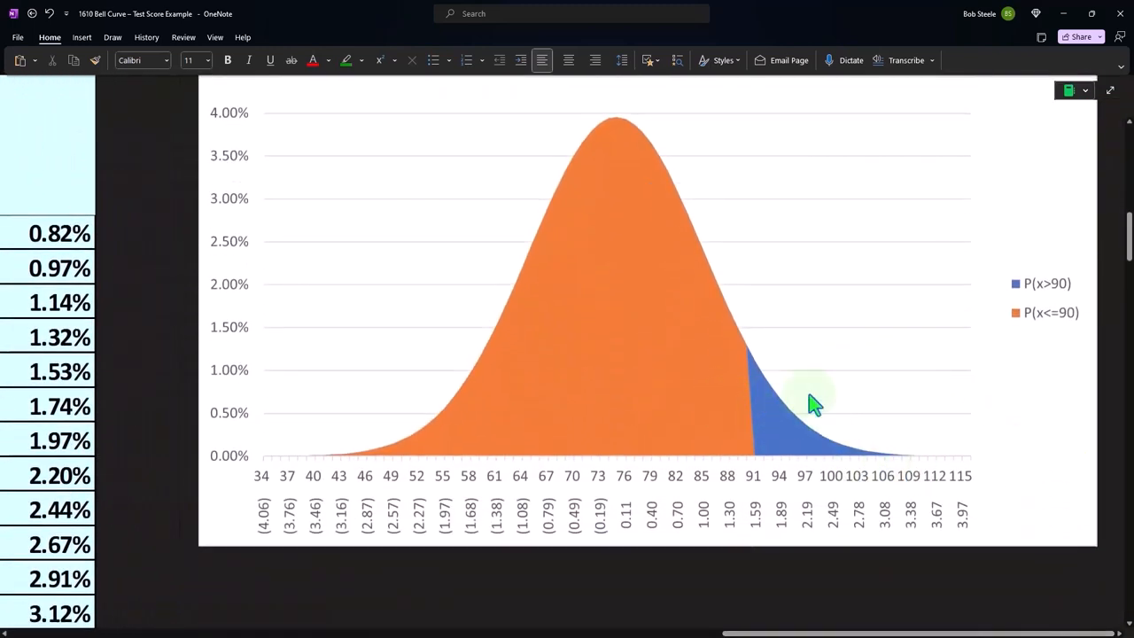
mouse_move(790, 443)
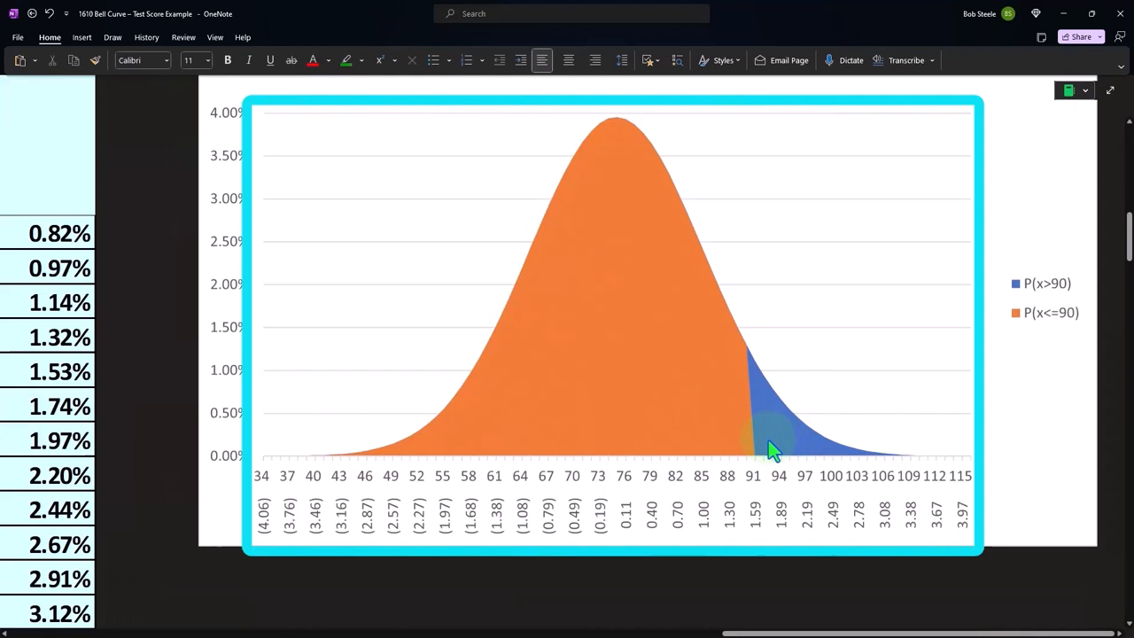
mouse_move(570, 345)
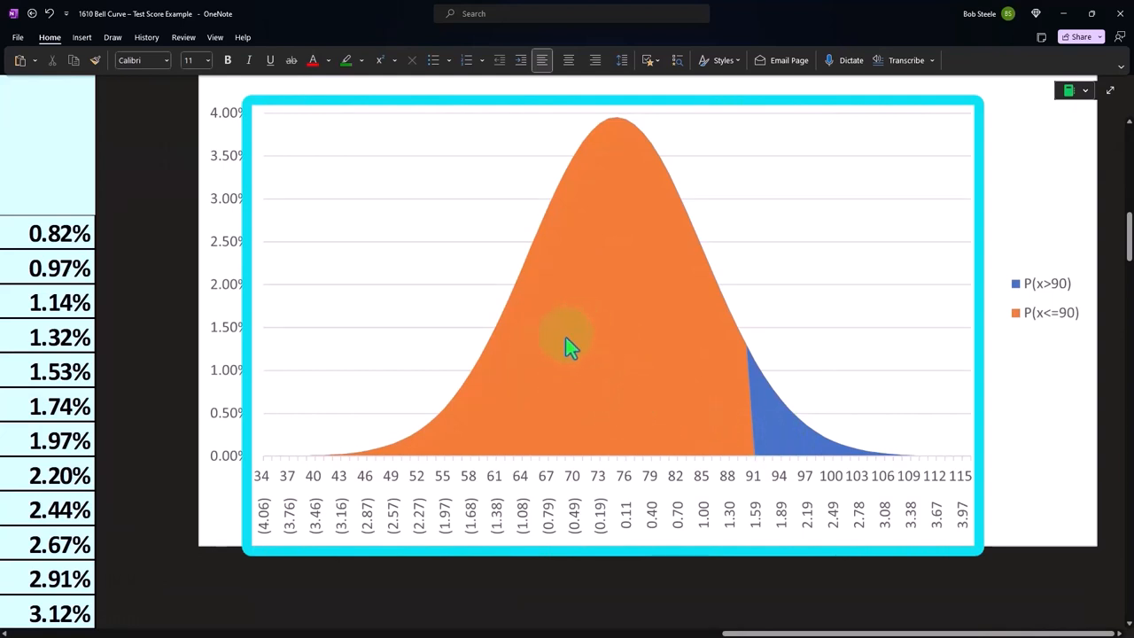
mouse_move(602, 372)
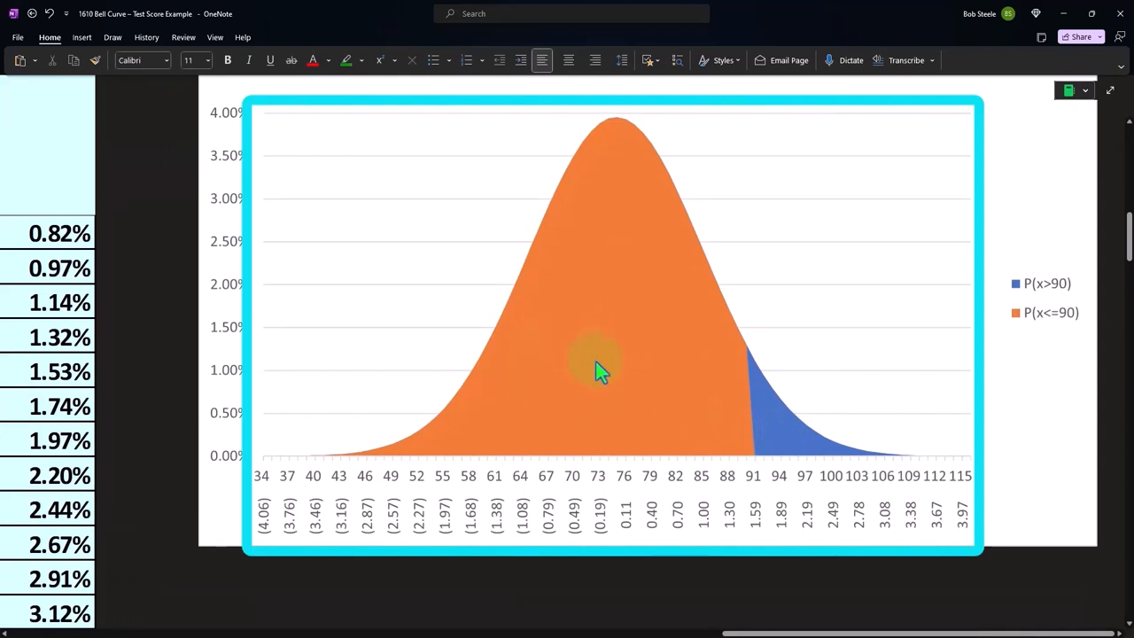
mouse_move(656, 416)
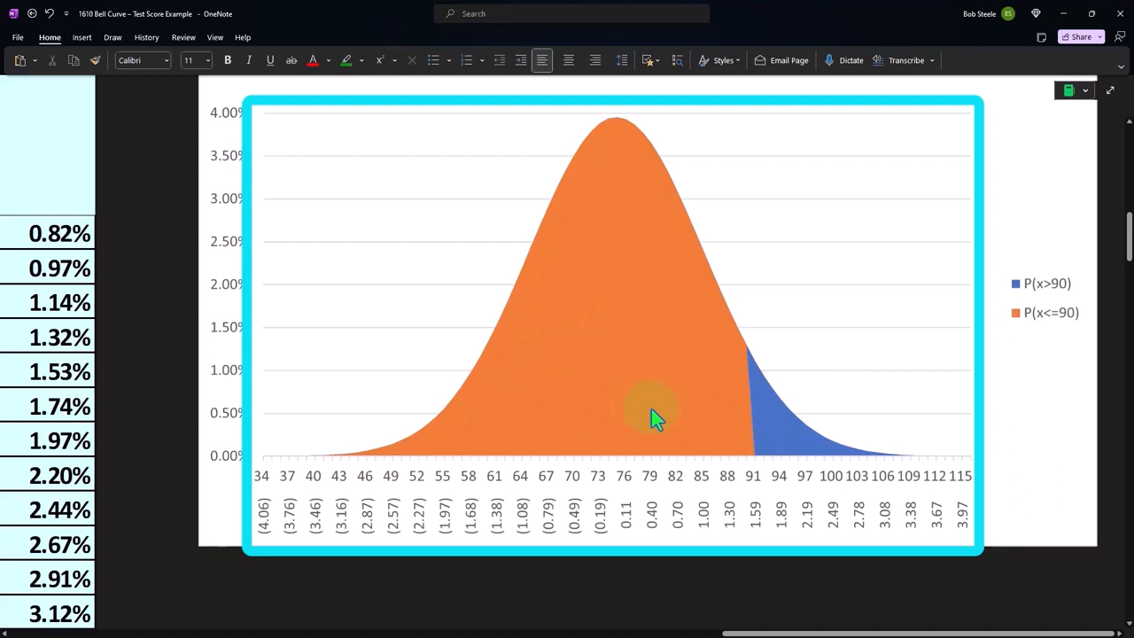
mouse_move(788, 447)
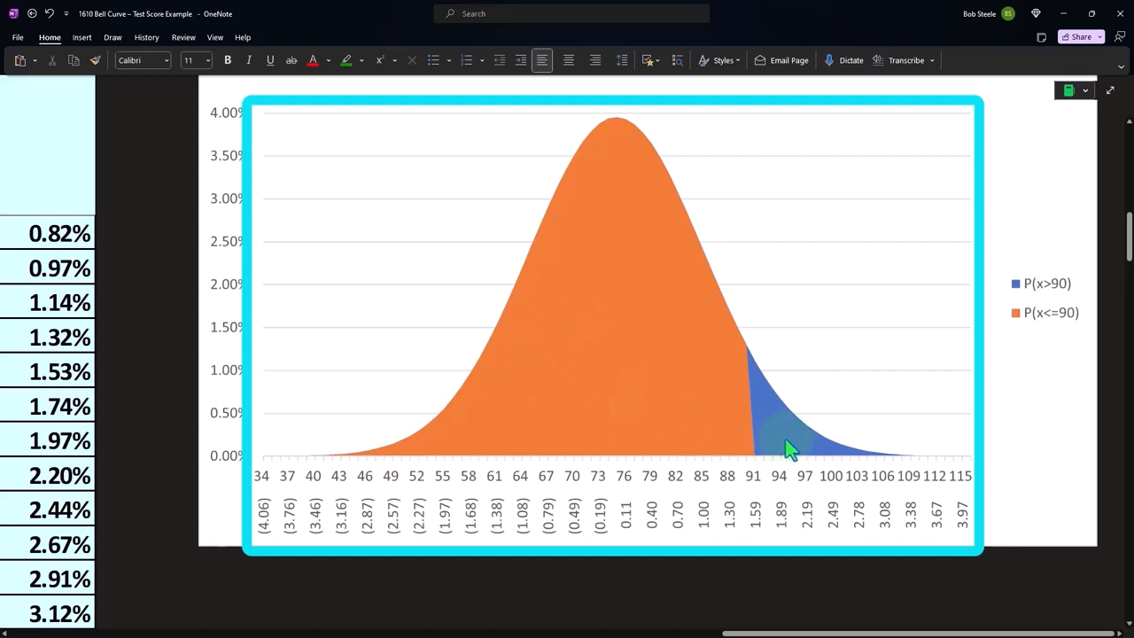
mouse_move(797, 444)
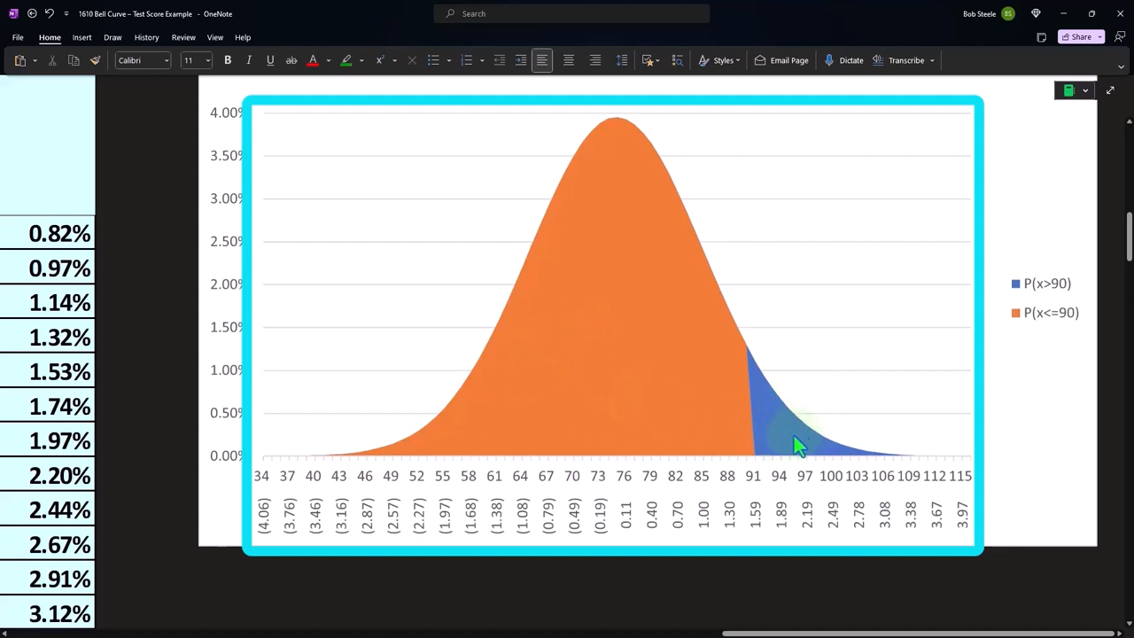
mouse_move(758, 469)
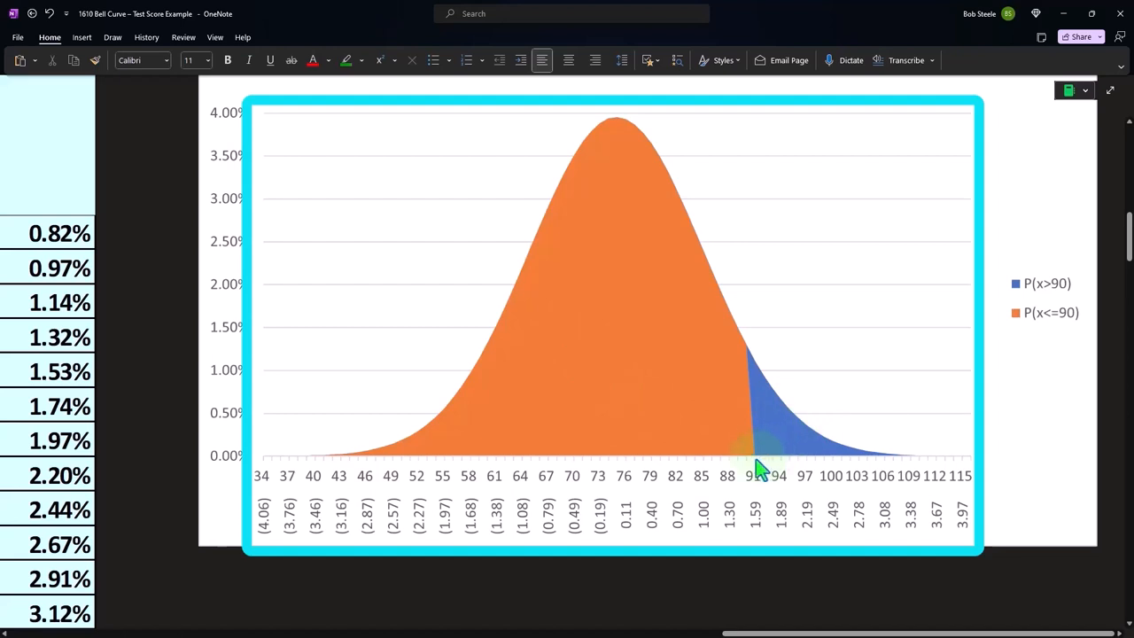
mouse_move(744, 366)
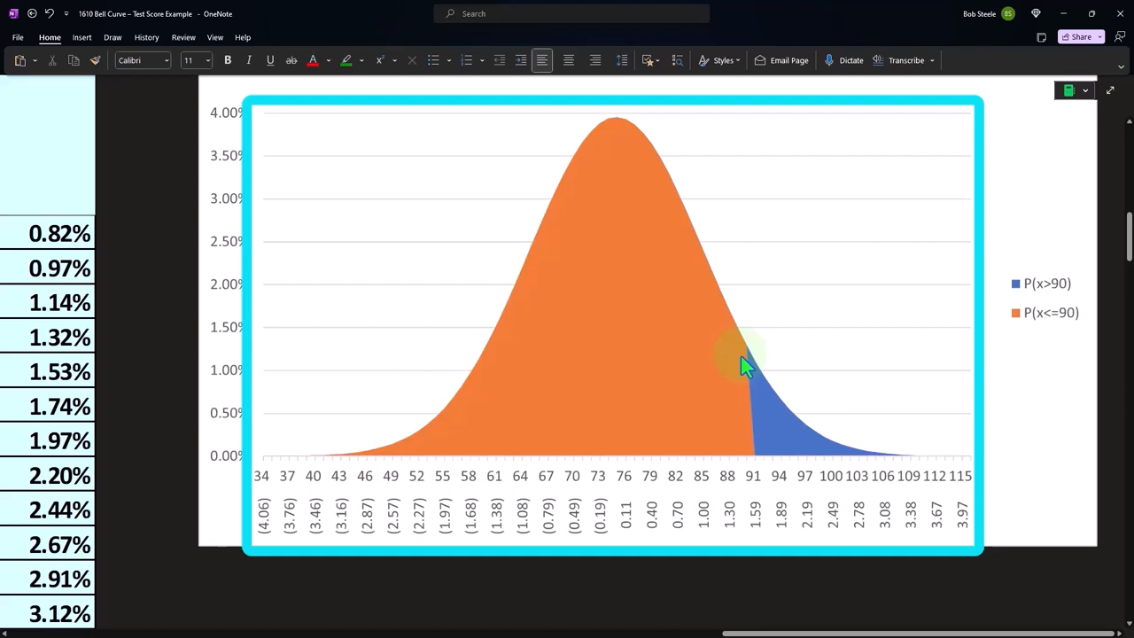
mouse_move(761, 464)
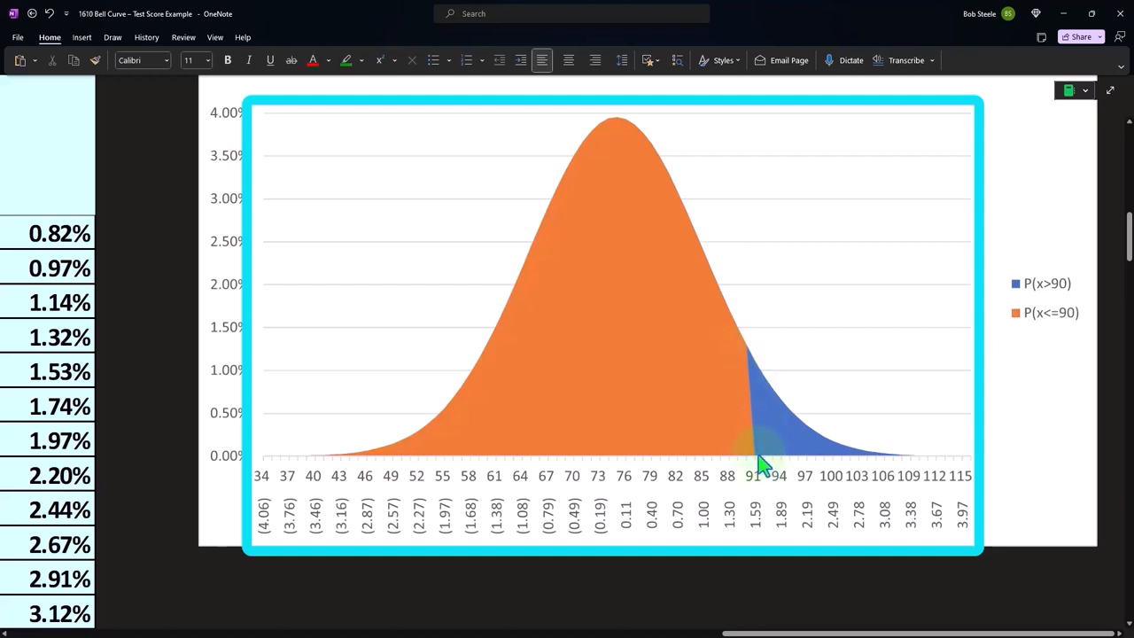
mouse_move(762, 457)
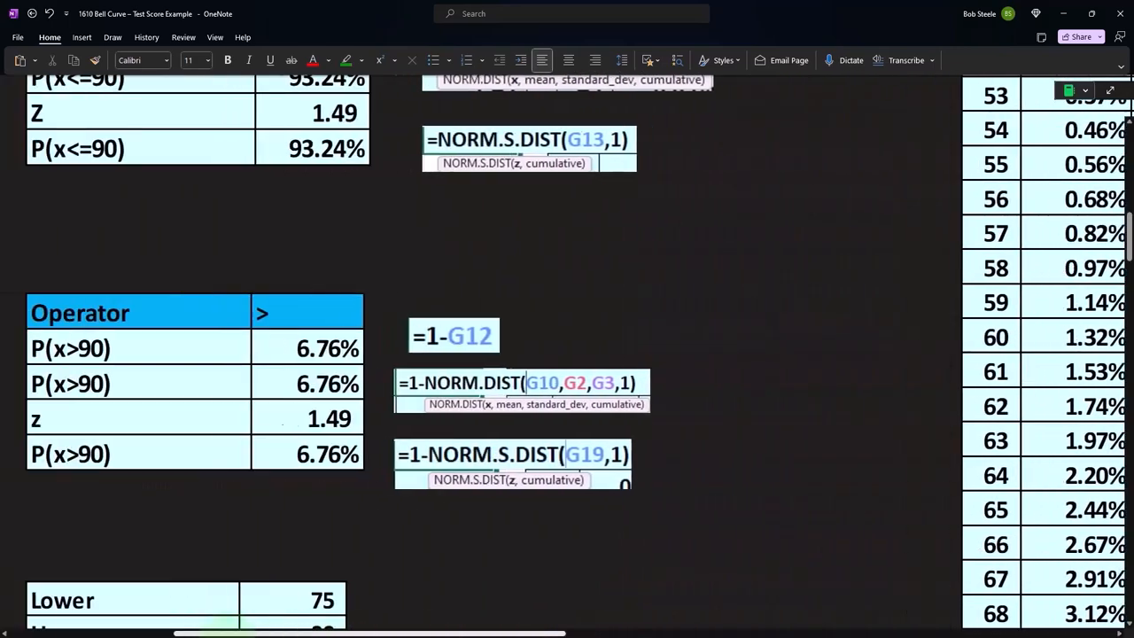
Scroll back to the Lower 75 / Upper 90 table computing 42.93% as a NORM.DIST difference
scroll("down", 3)
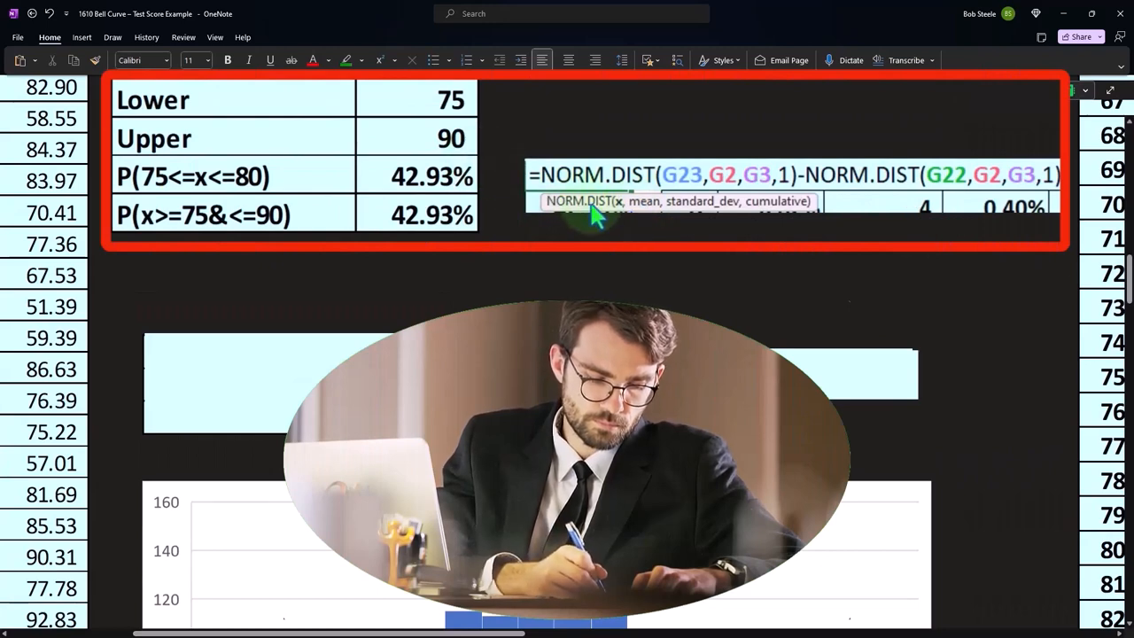
mouse_move(770, 216)
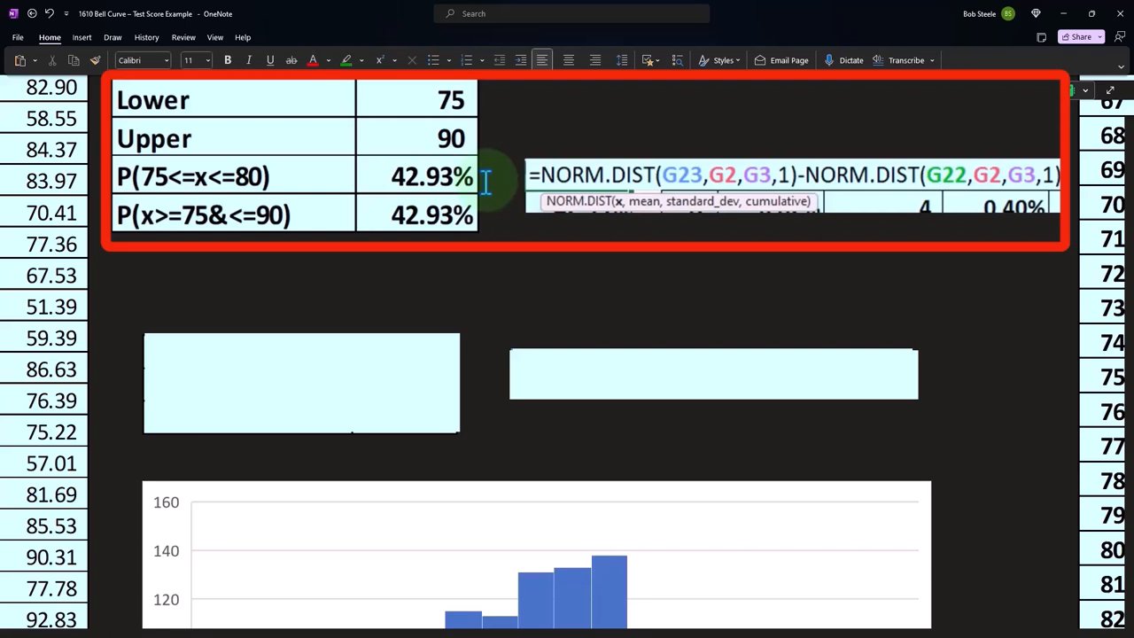
mouse_move(478, 124)
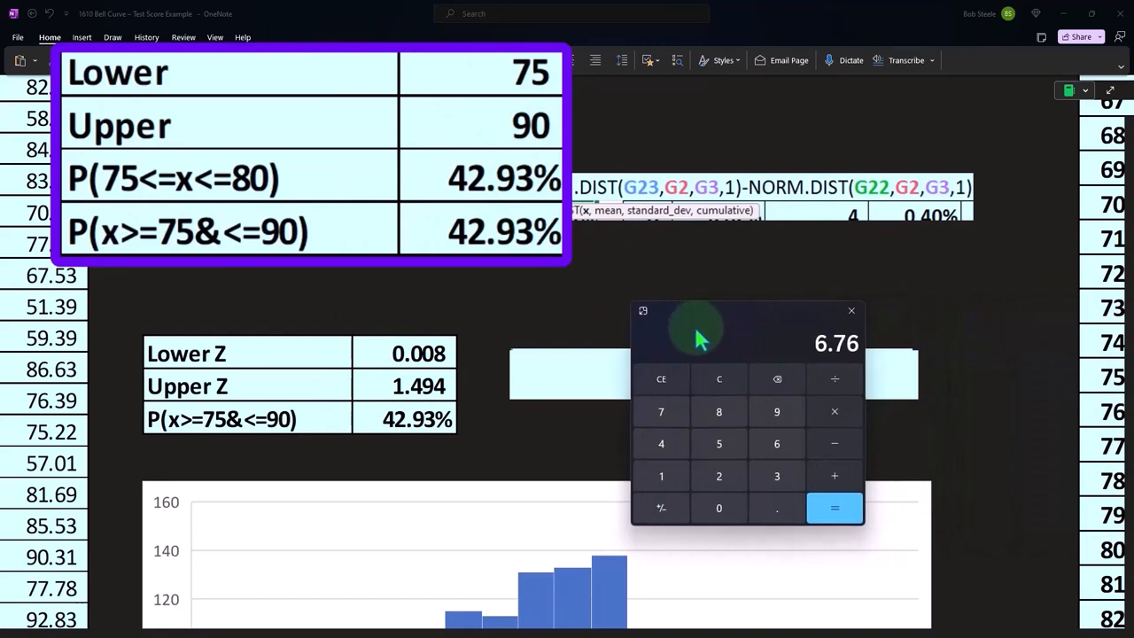
mouse_move(695, 424)
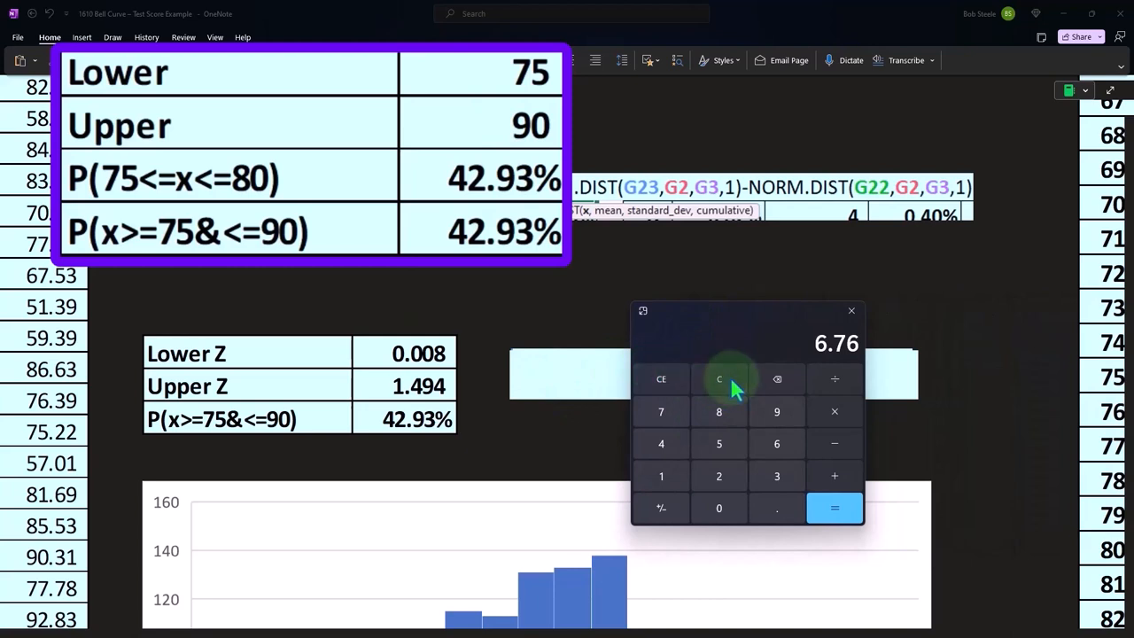
Clear the Calculator and review the mean 74.92 and standard deviation 10.09 in the sheet
left_click(719, 379)
type("0.06")
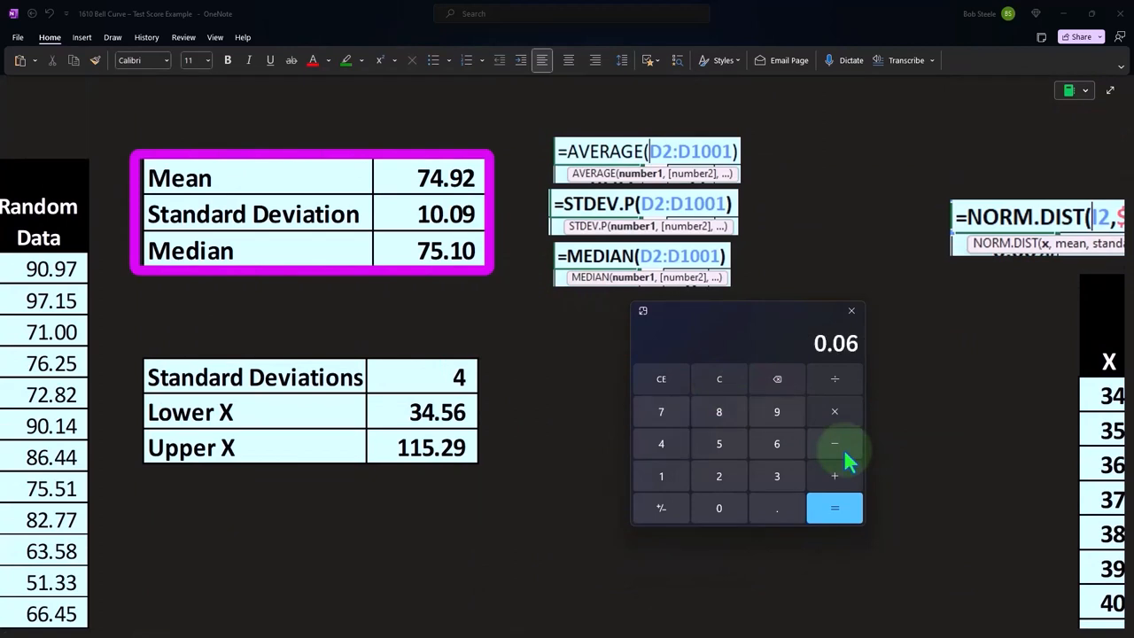
mouse_move(832, 411)
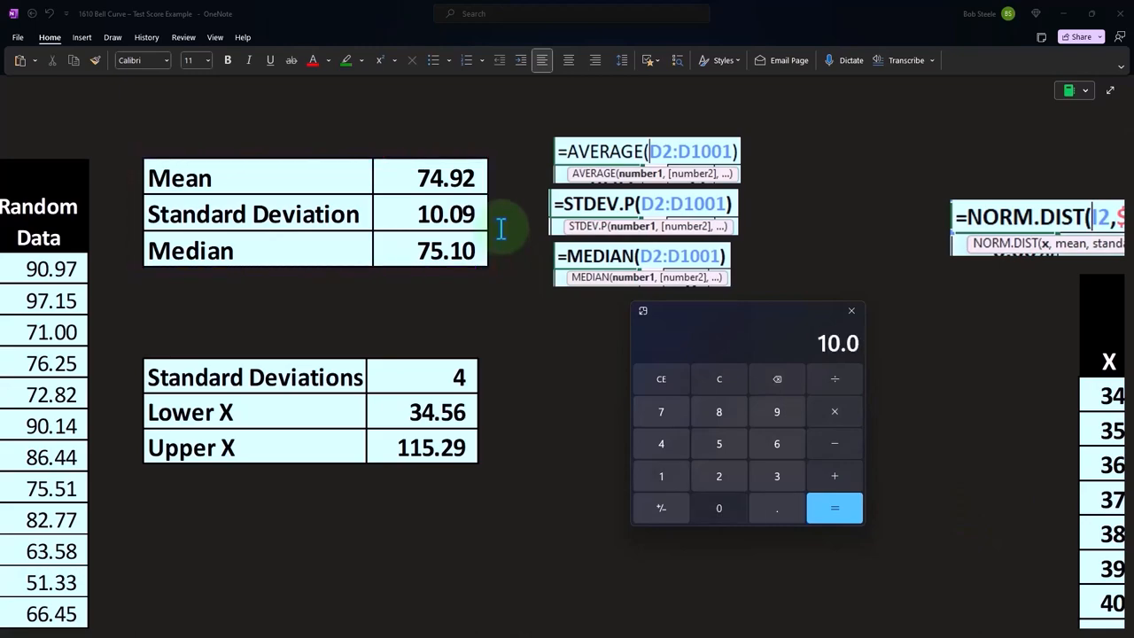
scroll("down", 3)
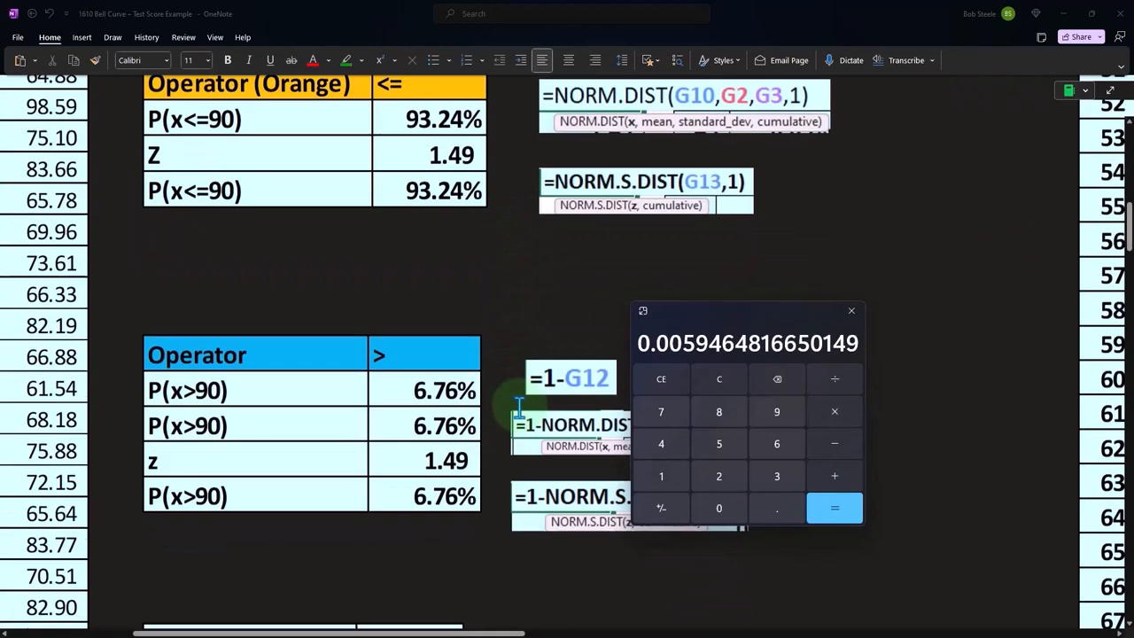
scroll("down", 3)
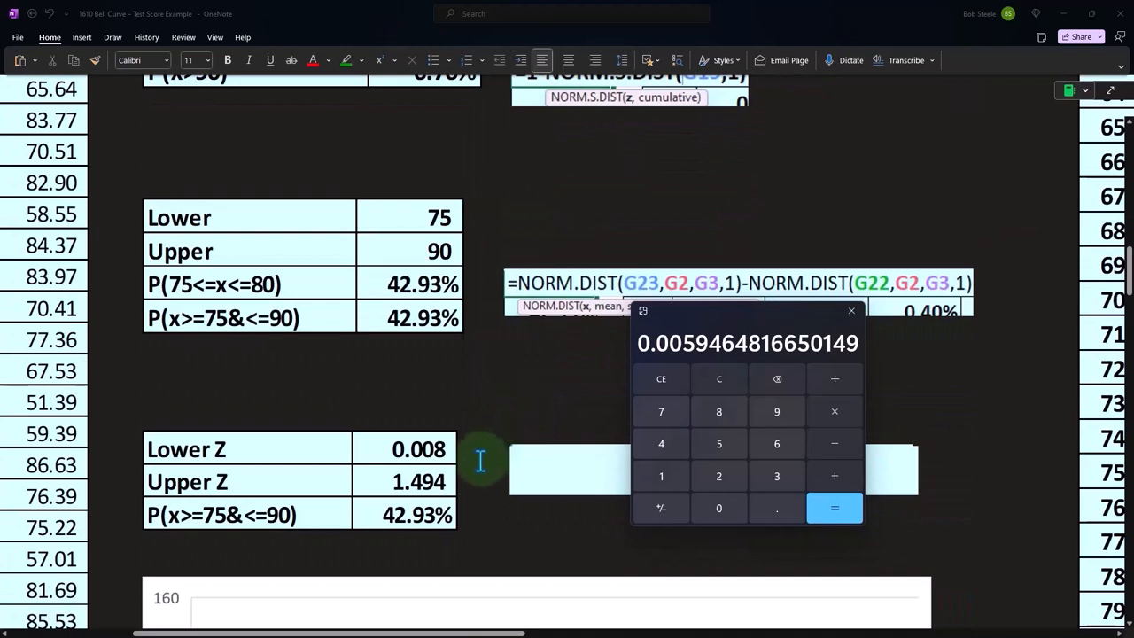
mouse_move(475, 462)
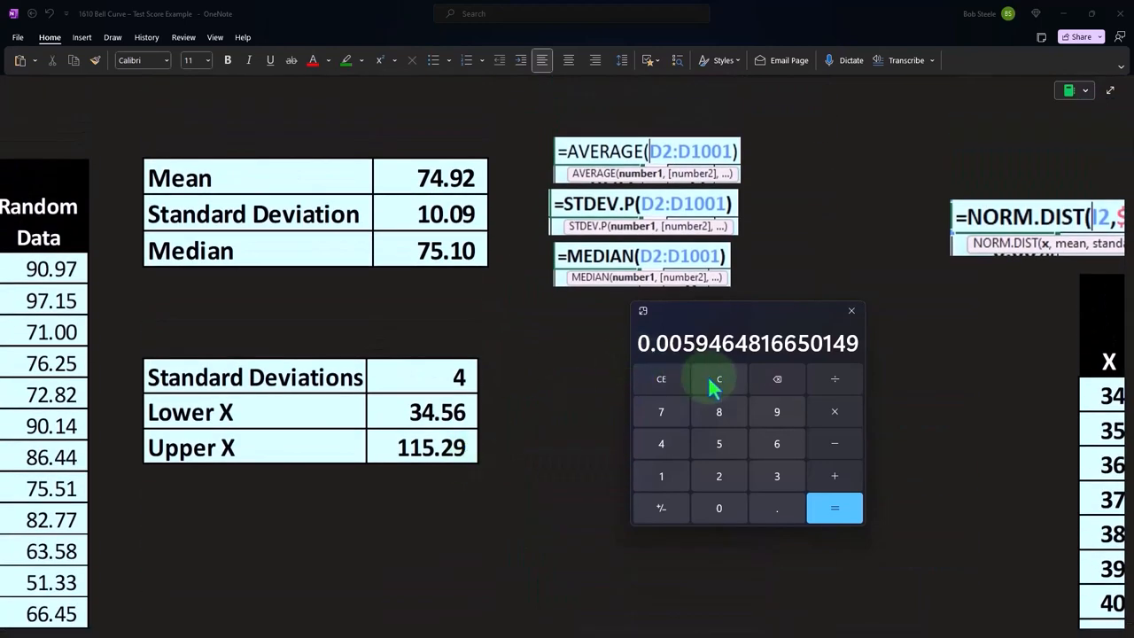
Compute (90 − 74.92) ÷ 10.09 in Calculator, giving a z-score of about 1.4945
left_click(719, 379)
type("74.92")
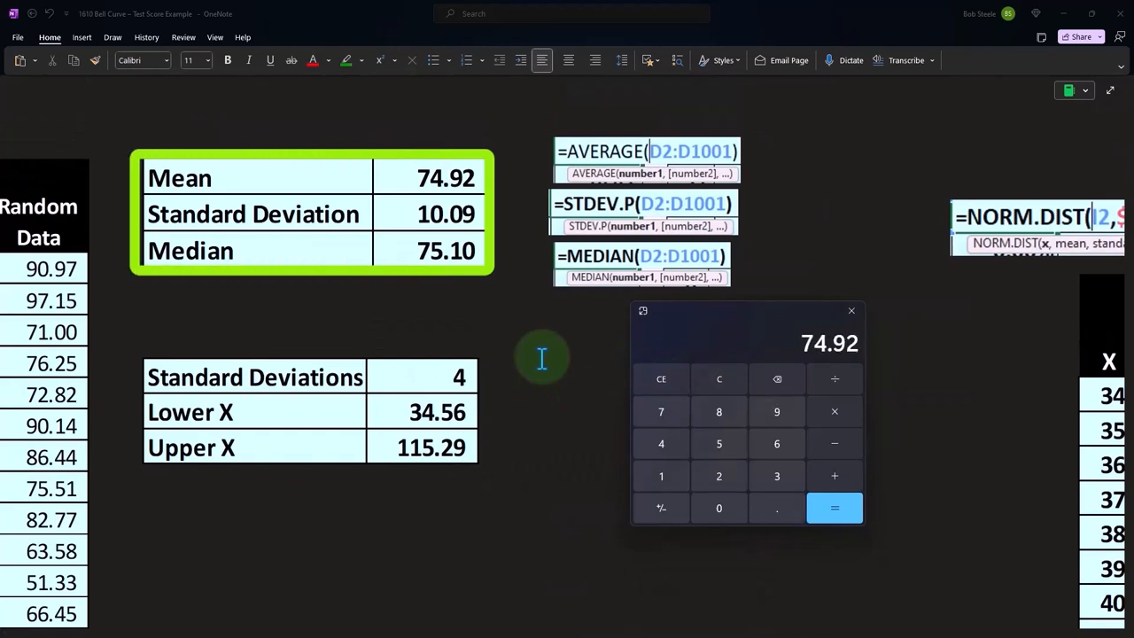
left_click(832, 507)
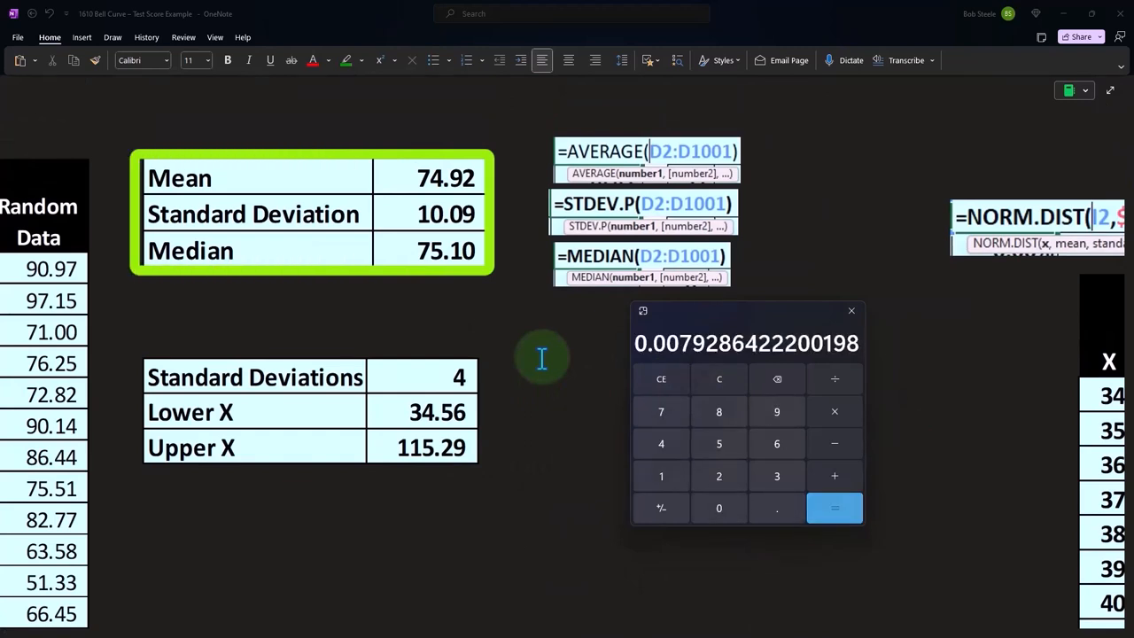
scroll("down", 3)
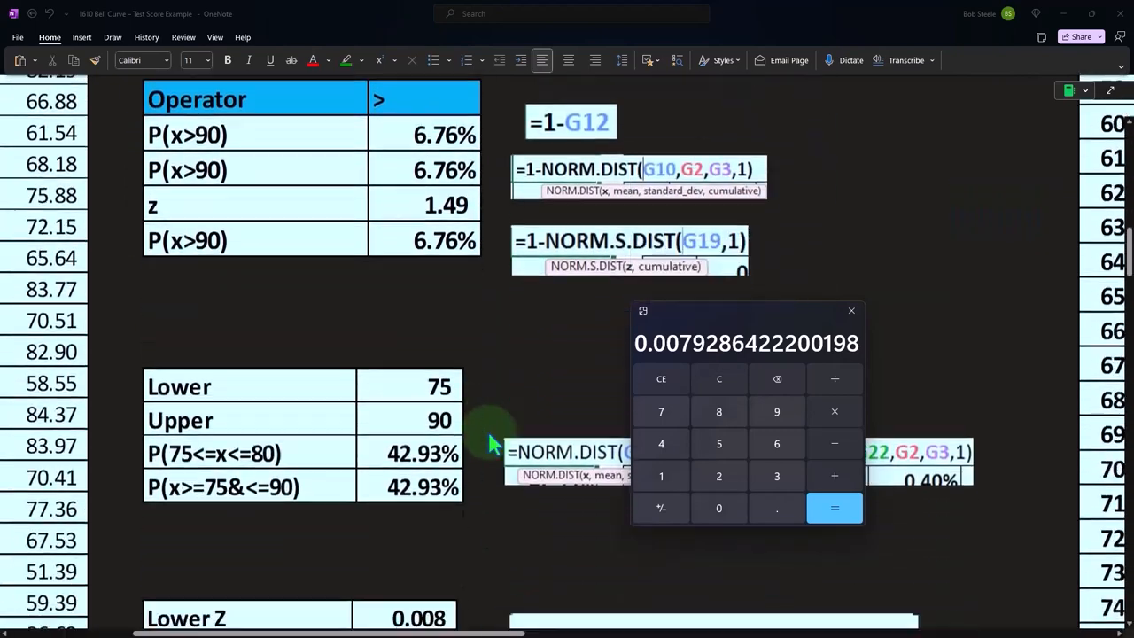
scroll("down", 3)
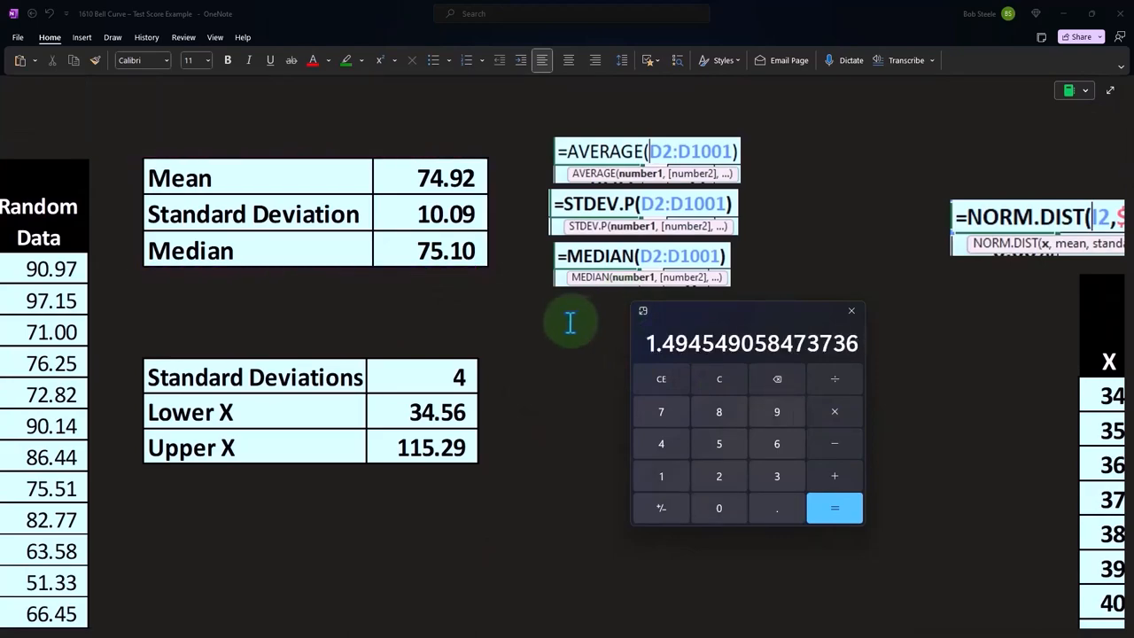
Scroll the embedded sheet to the Lower Z / Upper Z block computing 42.93% with NORM.S.DIST
scroll("down", 3)
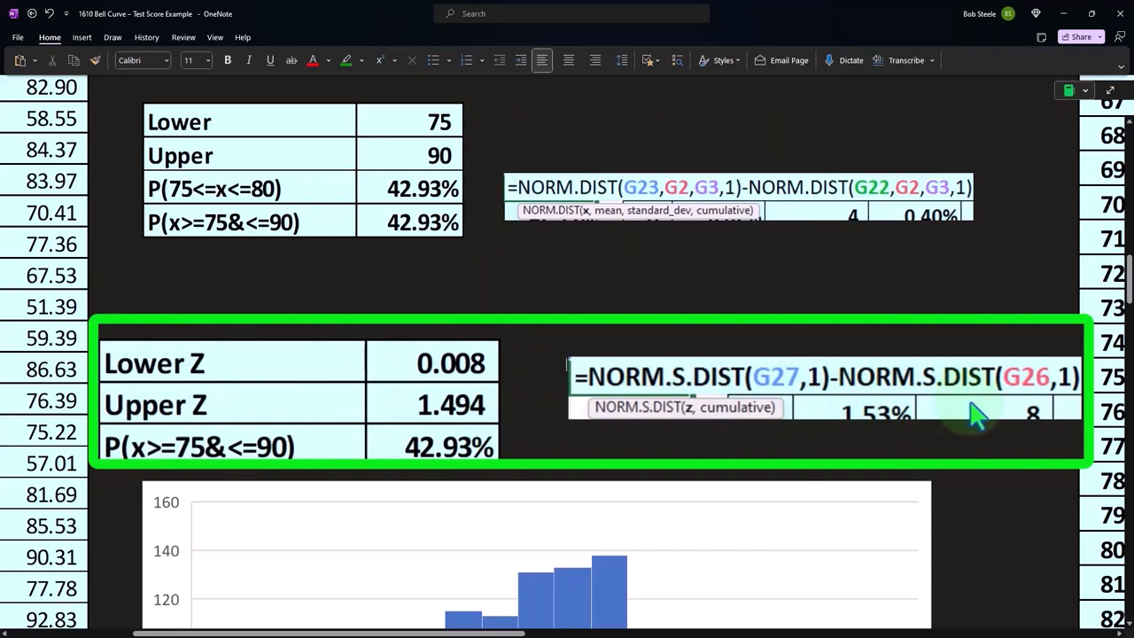
mouse_move(492, 381)
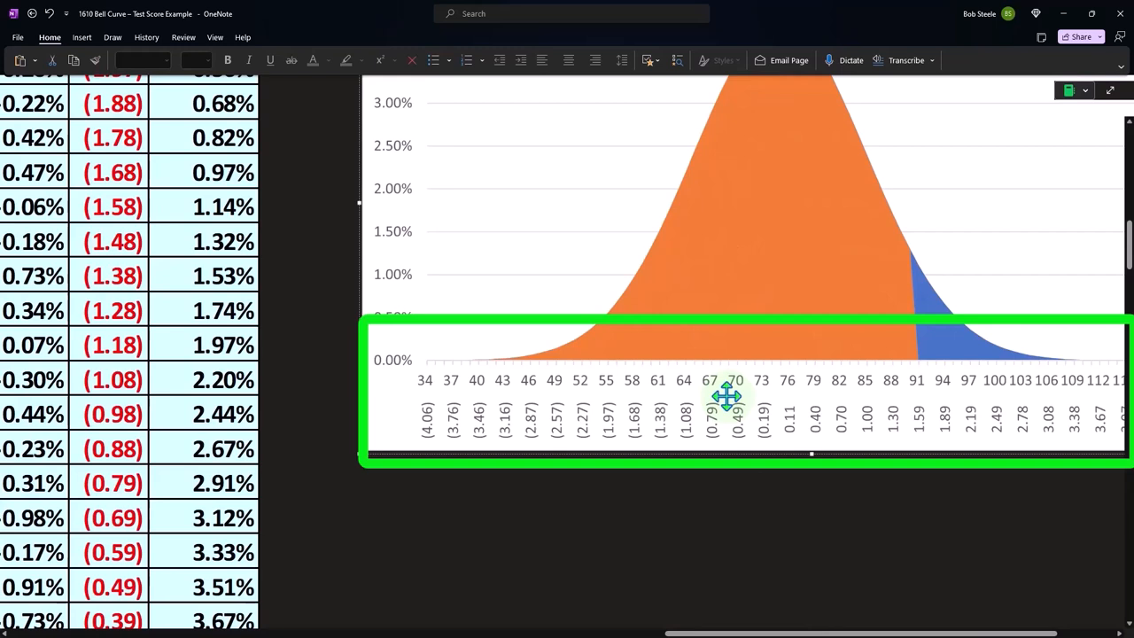
mouse_move(719, 418)
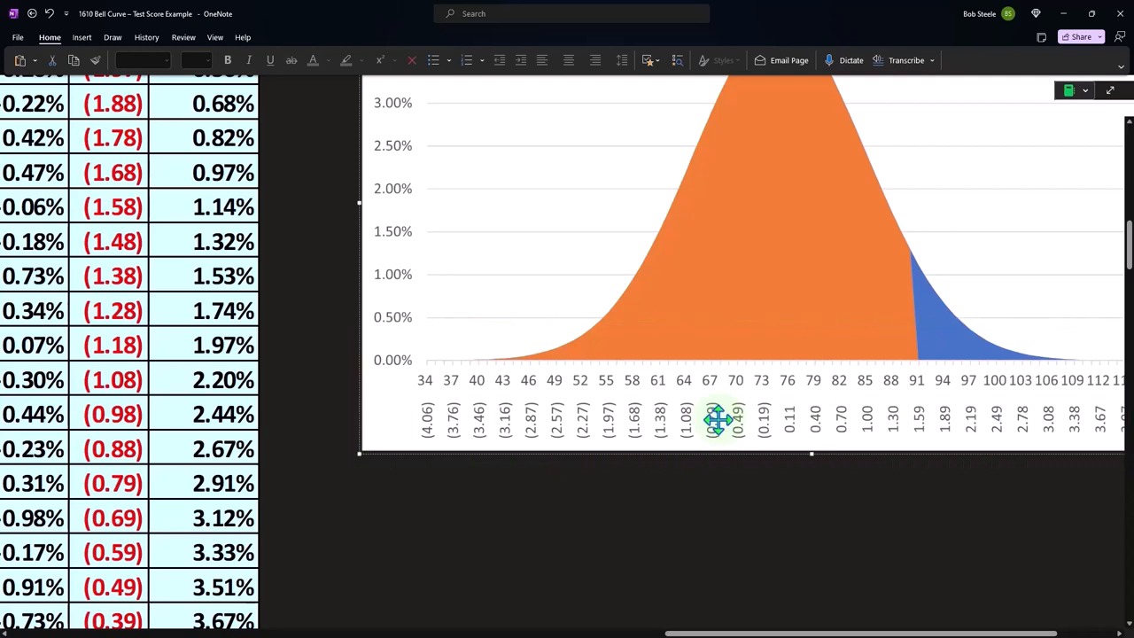
mouse_move(840, 391)
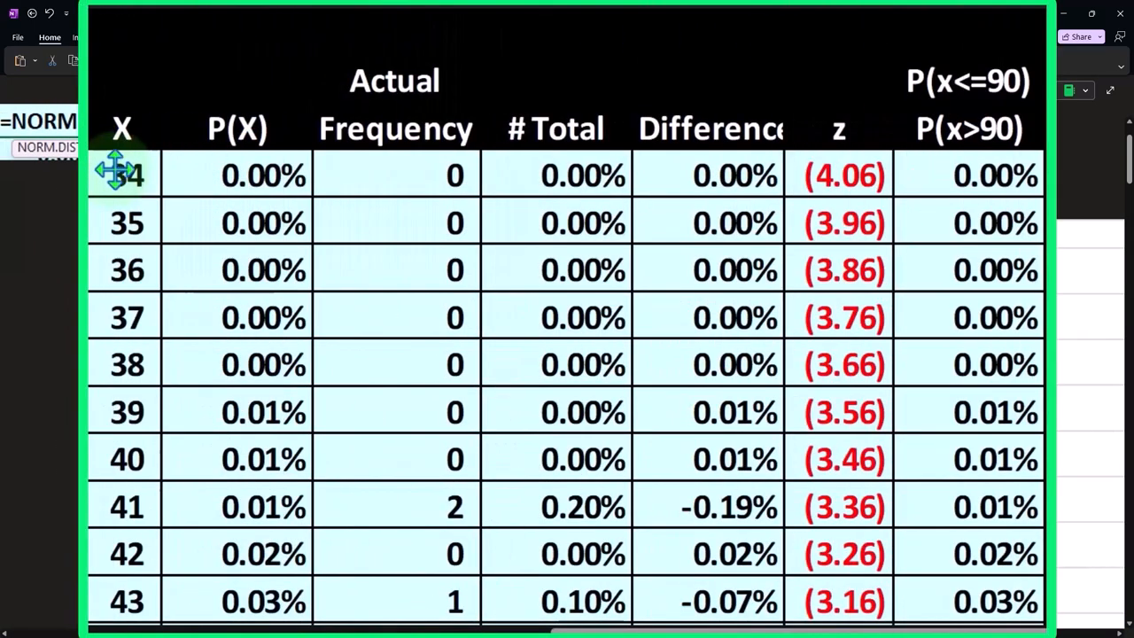
mouse_move(956, 120)
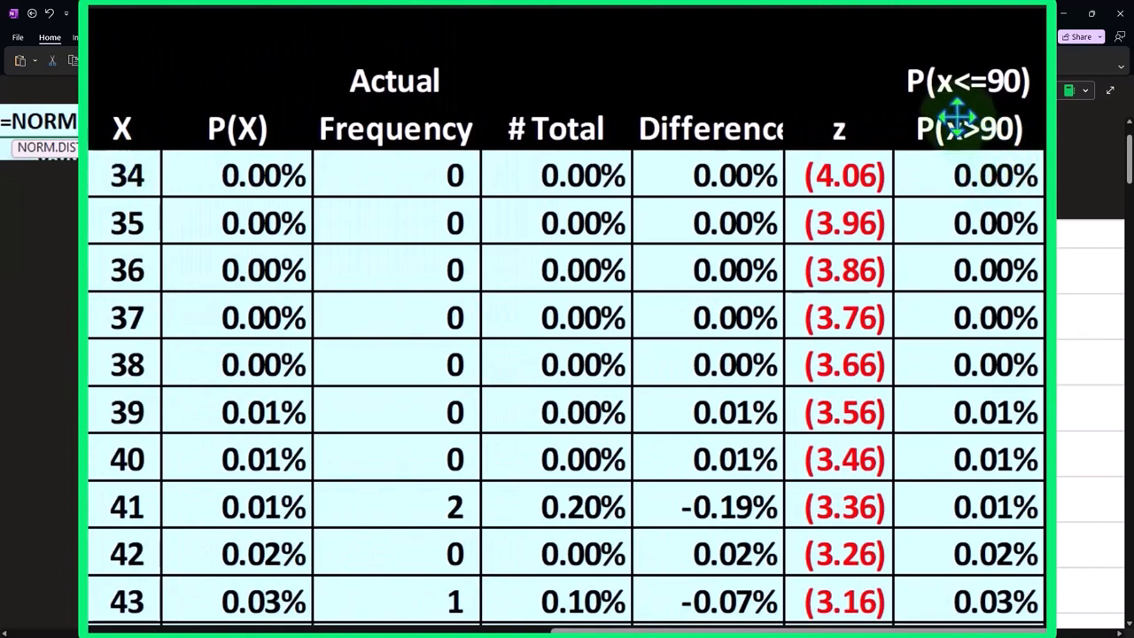
mouse_move(970, 110)
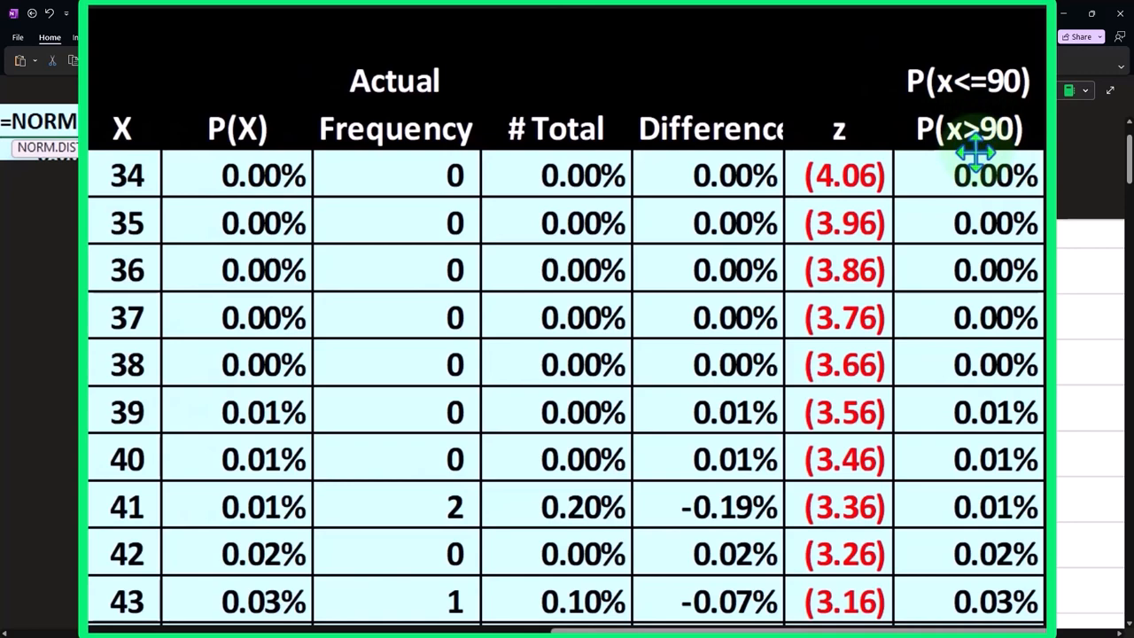
mouse_move(974, 156)
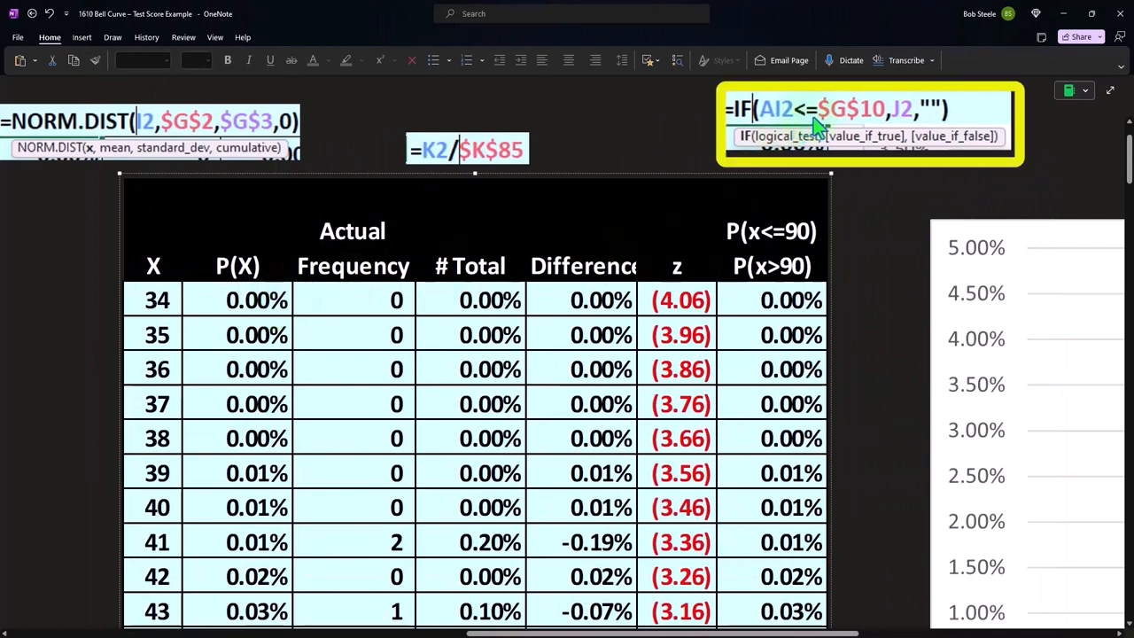
mouse_move(829, 124)
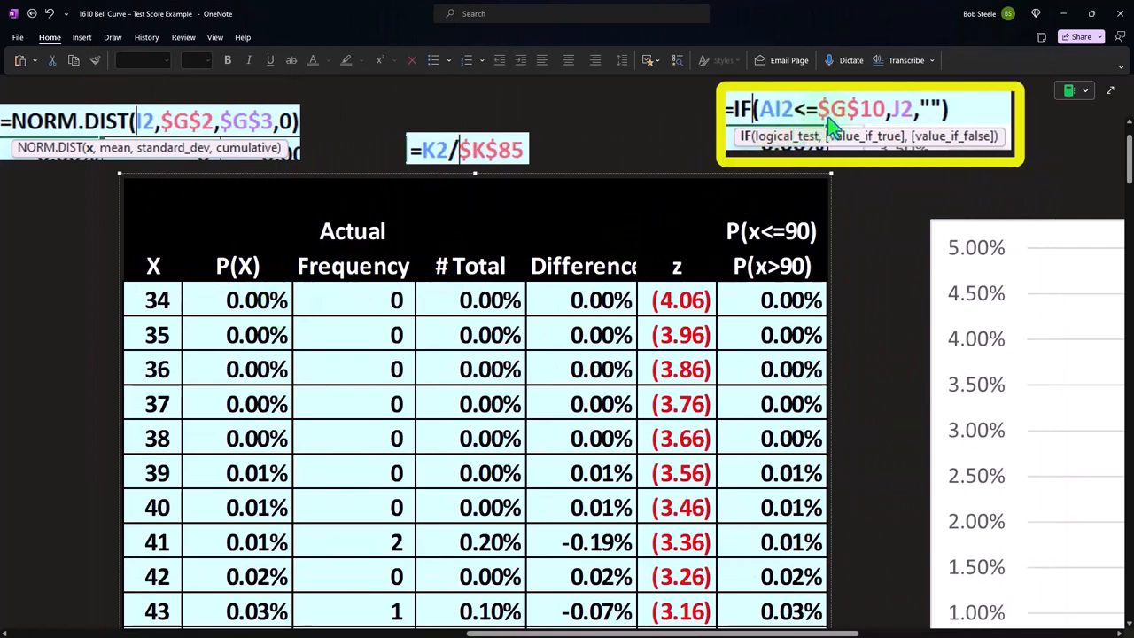
mouse_move(833, 127)
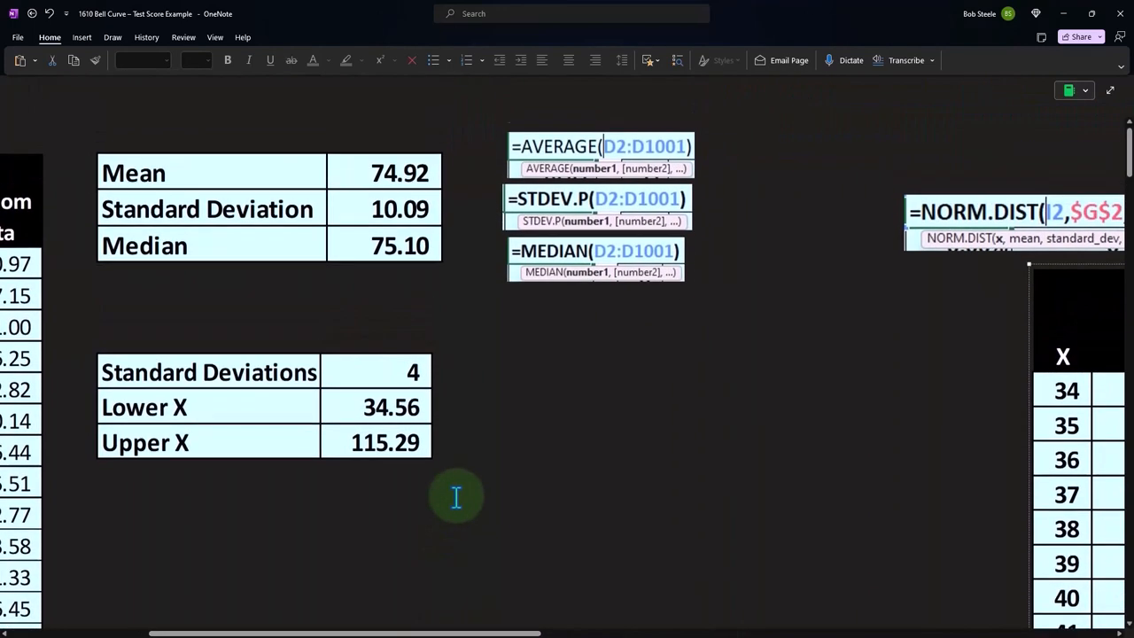
scroll("down", 3)
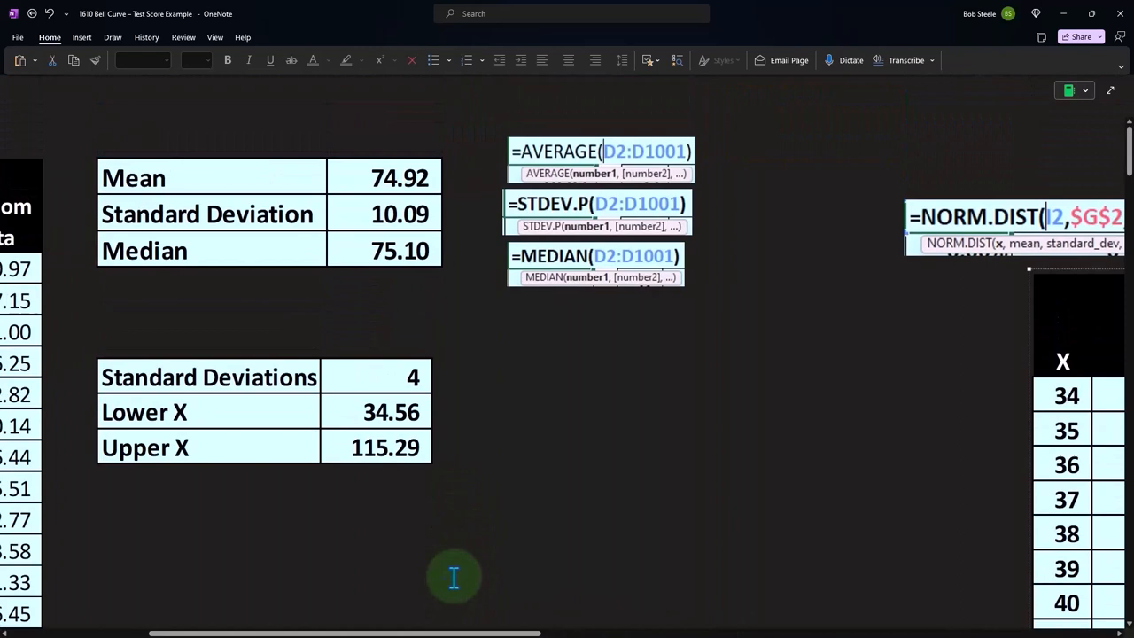
scroll("left", 3)
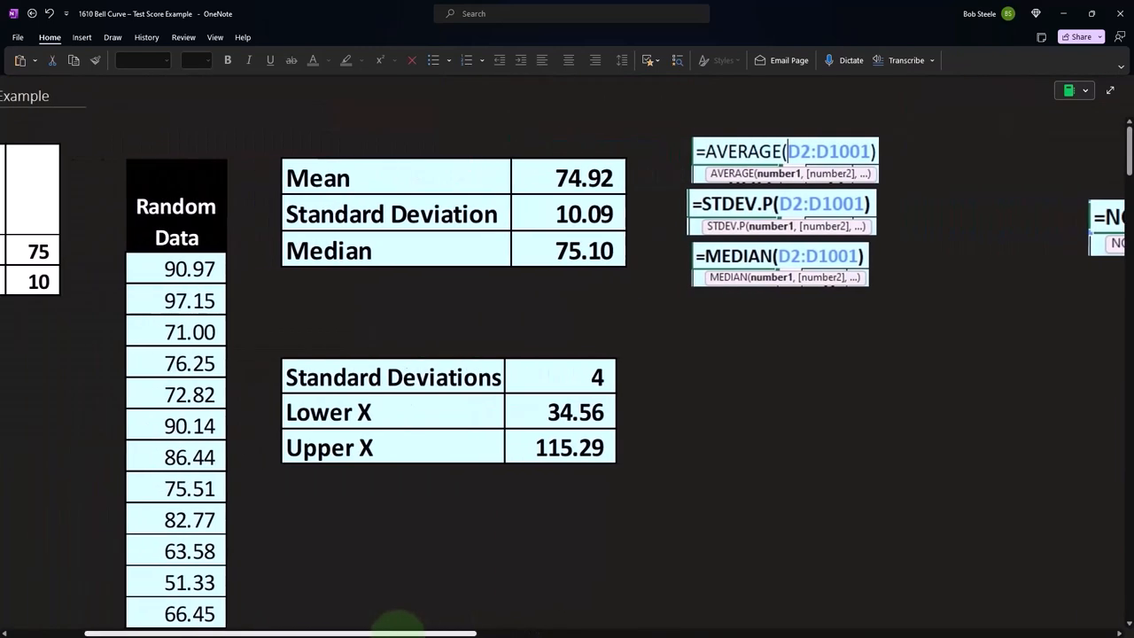
scroll("down", 3)
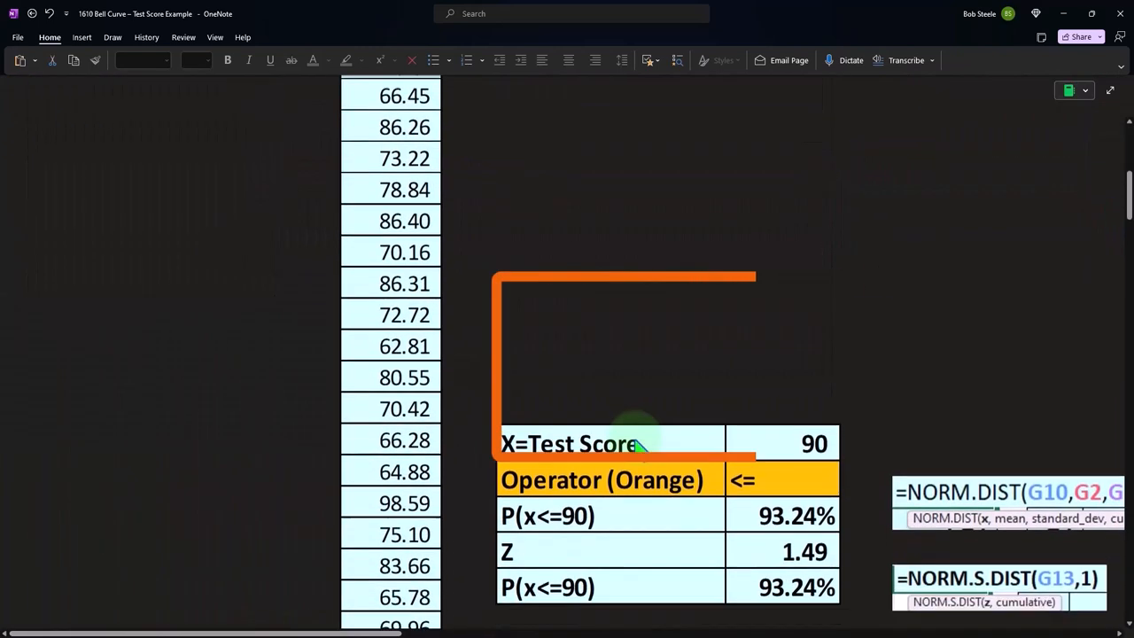
scroll("down", 3)
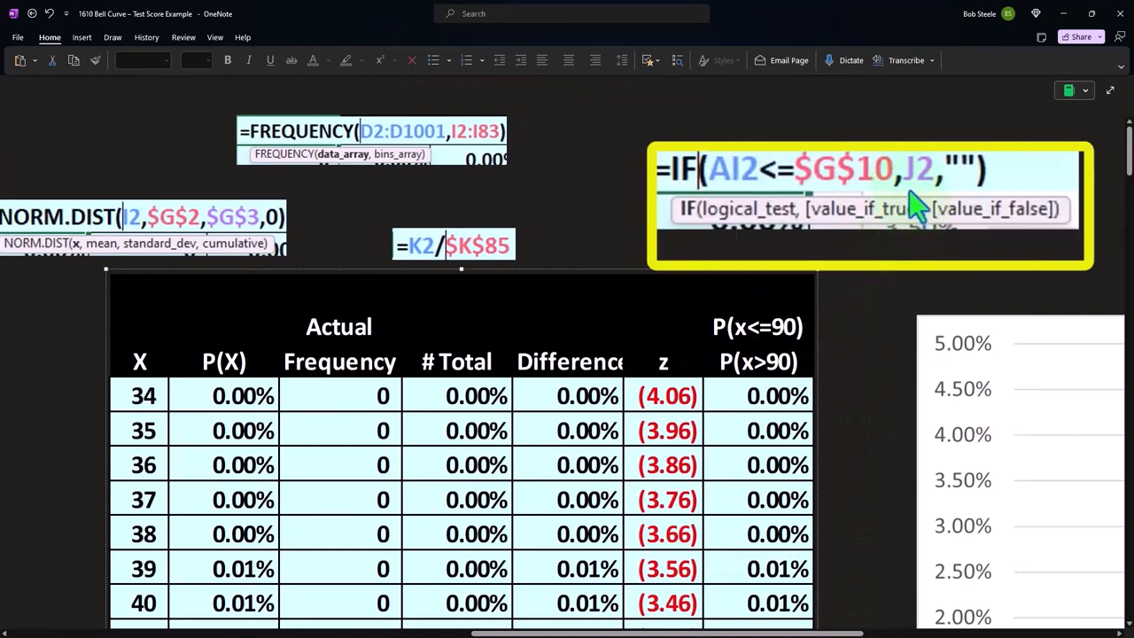
mouse_move(907, 198)
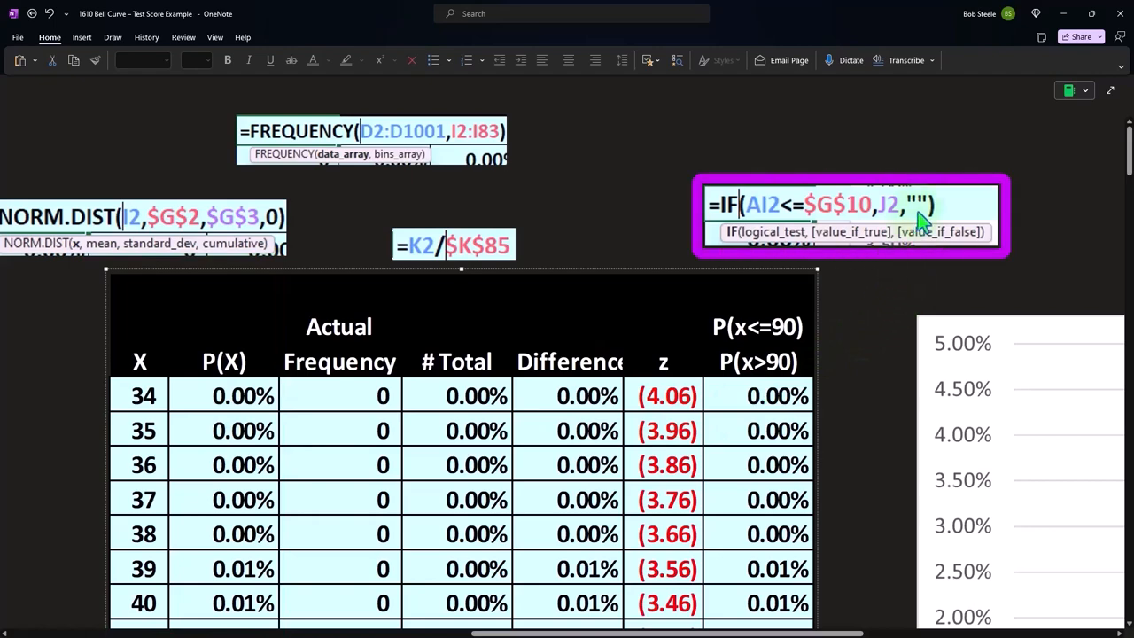
Scroll down past the P(x<=90) probability table toward the area chart
scroll("down", 3)
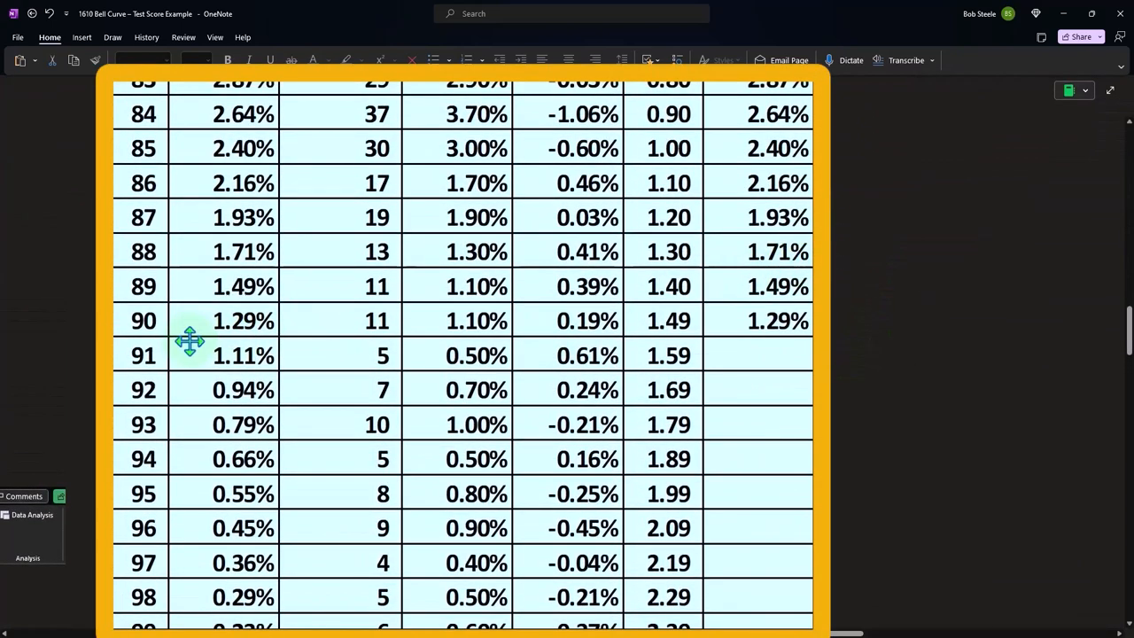
mouse_move(765, 413)
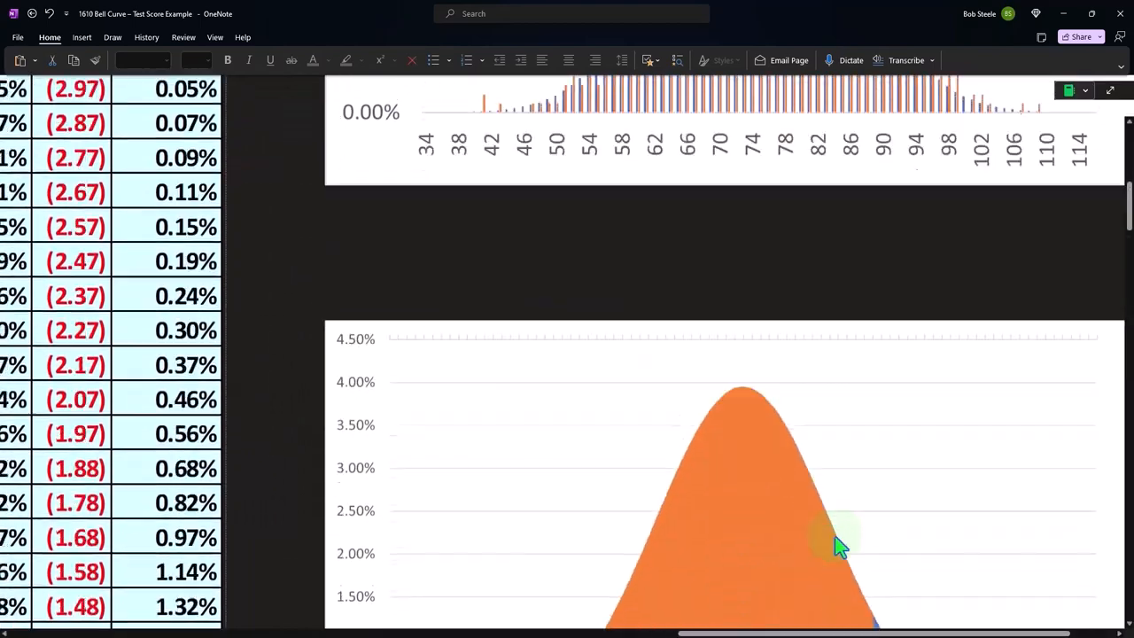
Scroll so the full bell-curve area chart and its score/z-score axis labels are visible
scroll("down", 3)
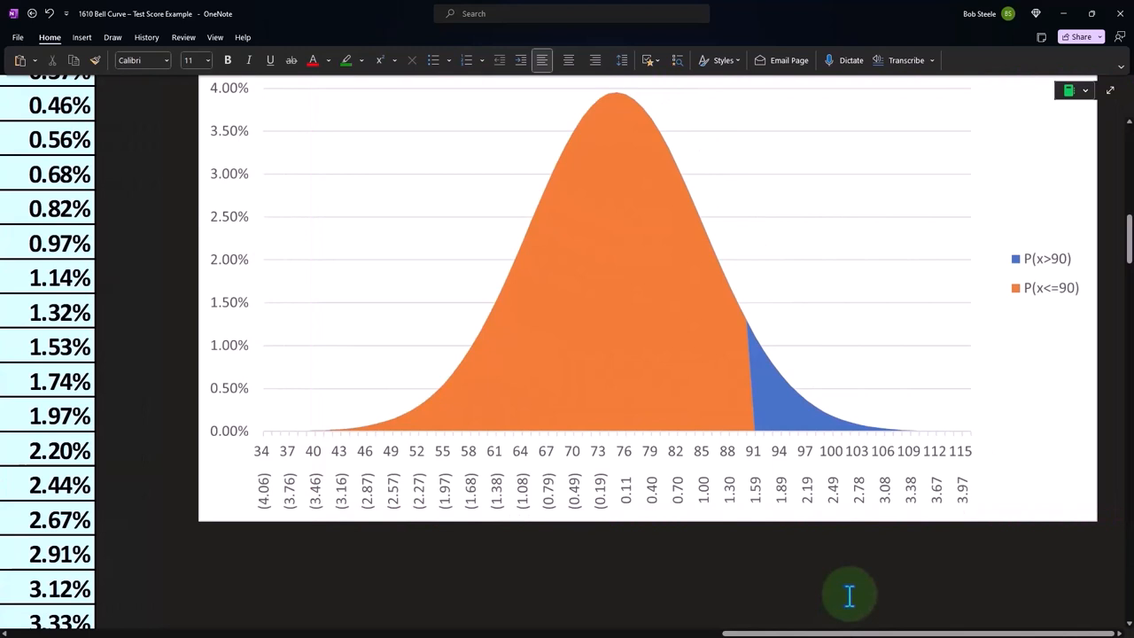
mouse_move(848, 595)
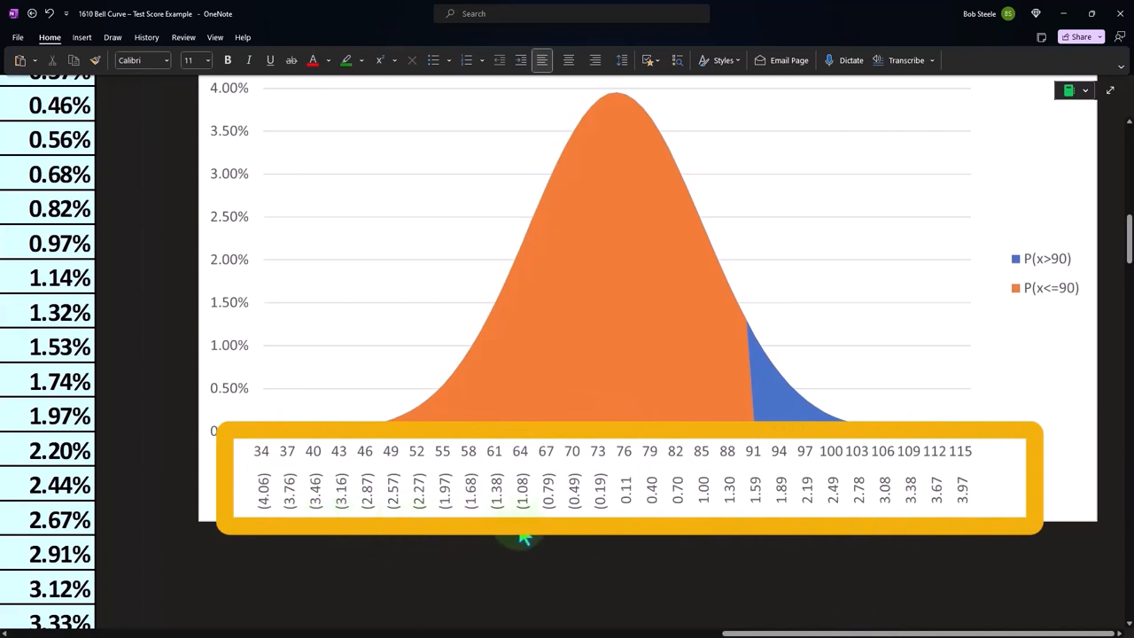
mouse_move(847, 538)
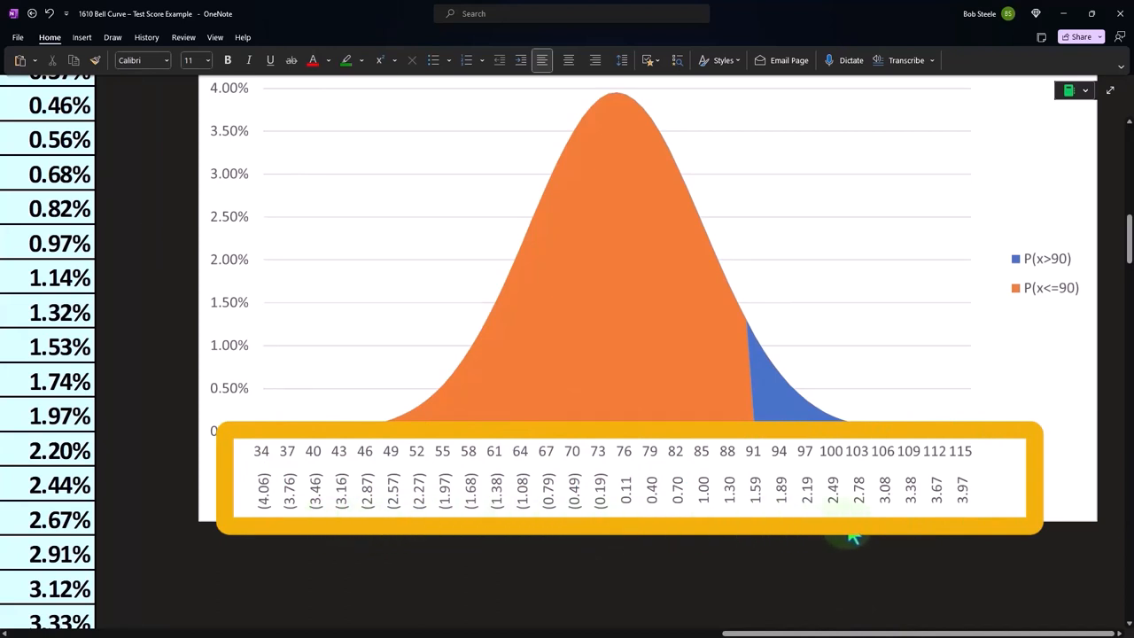
mouse_move(983, 468)
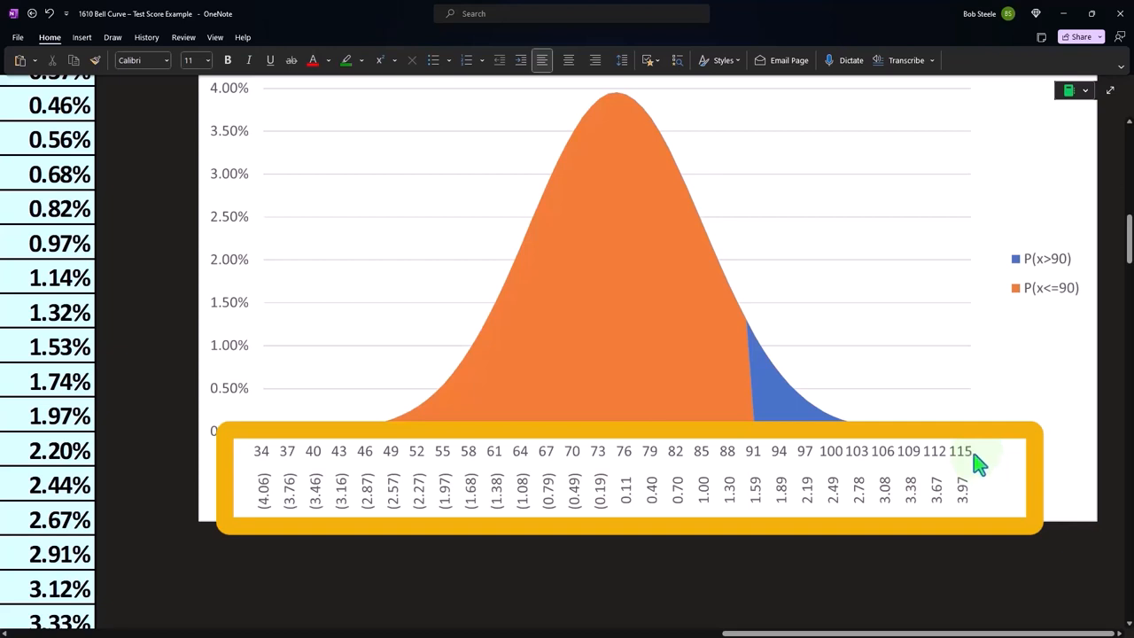
mouse_move(995, 487)
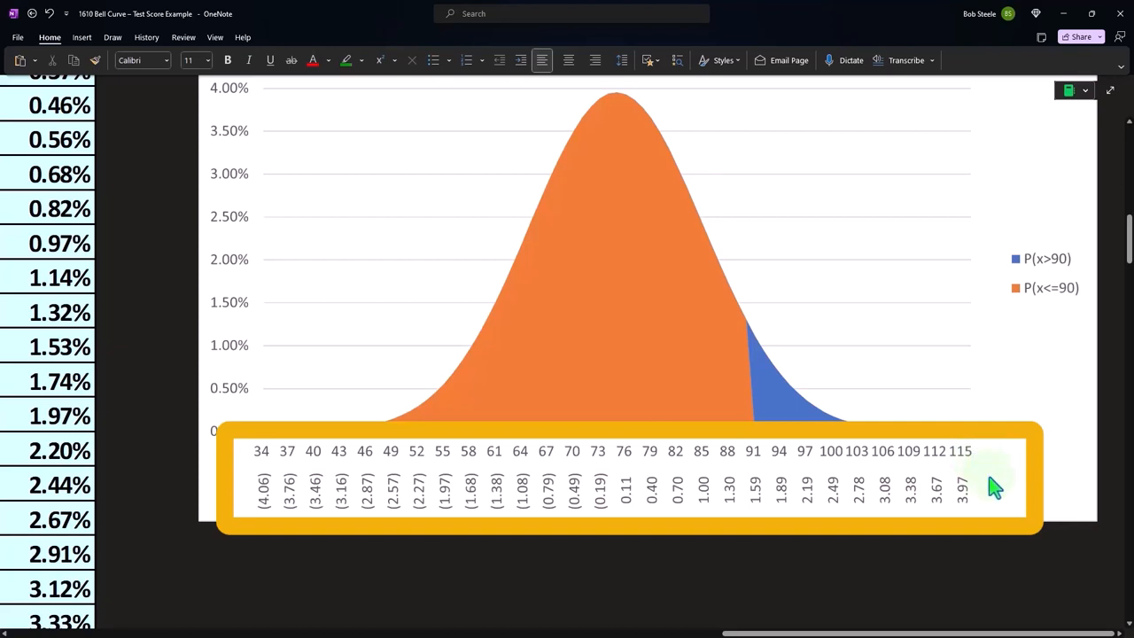
mouse_move(985, 504)
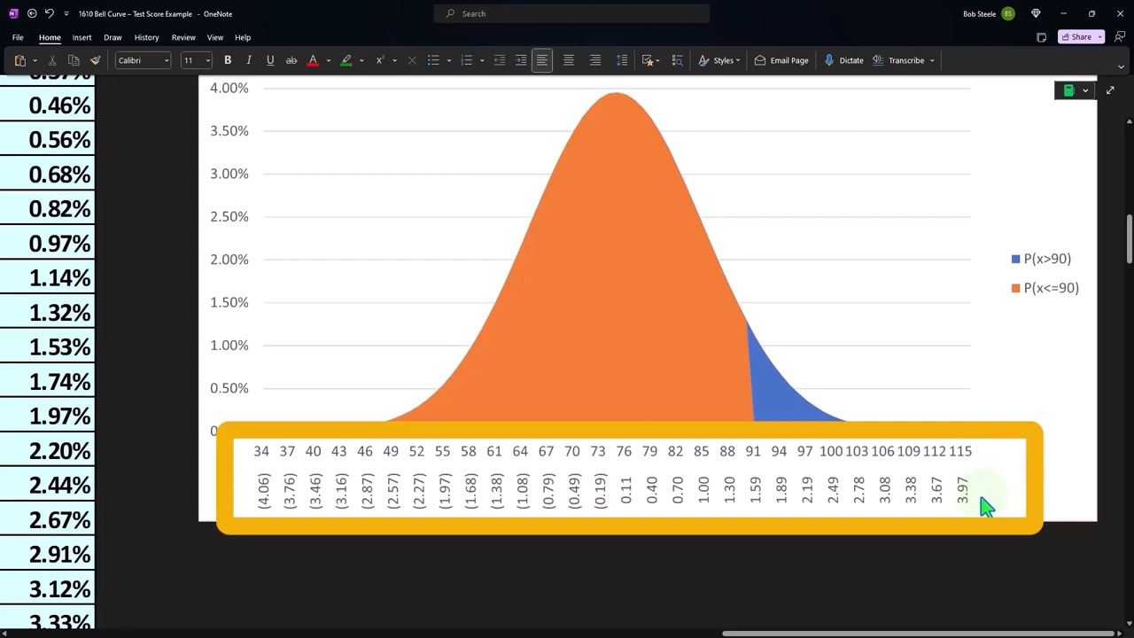
mouse_move(629, 447)
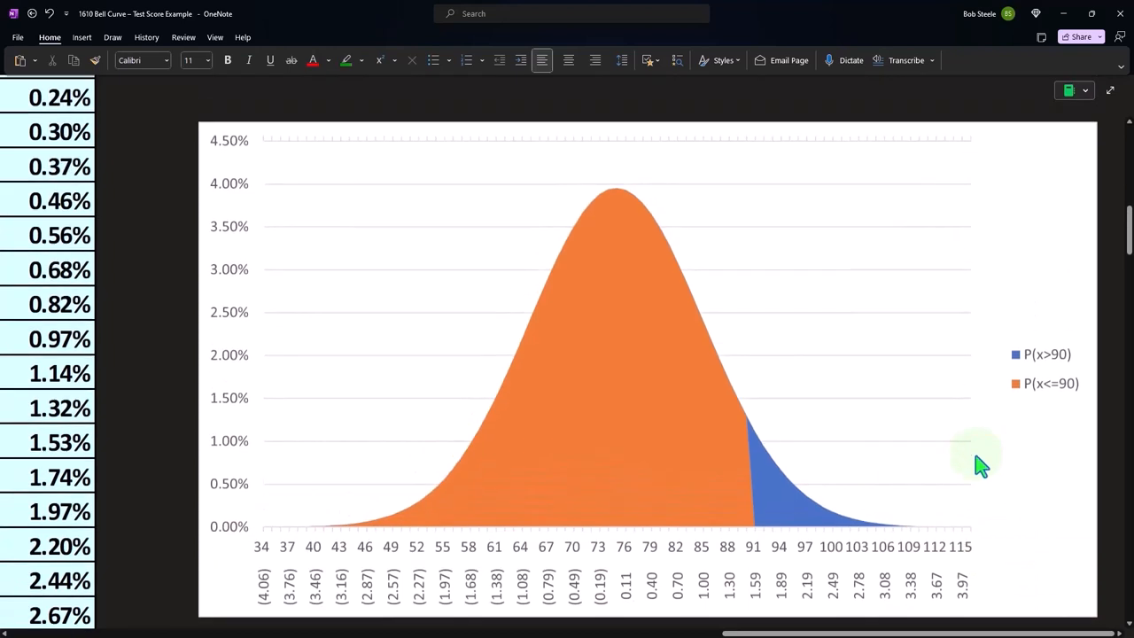
mouse_move(977, 470)
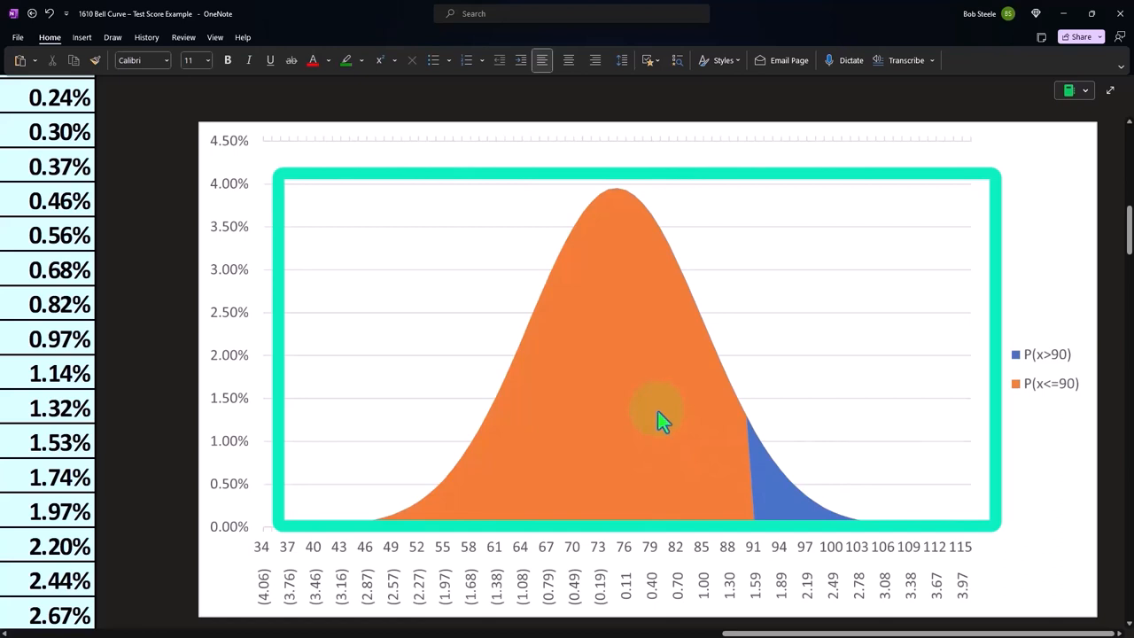
mouse_move(771, 482)
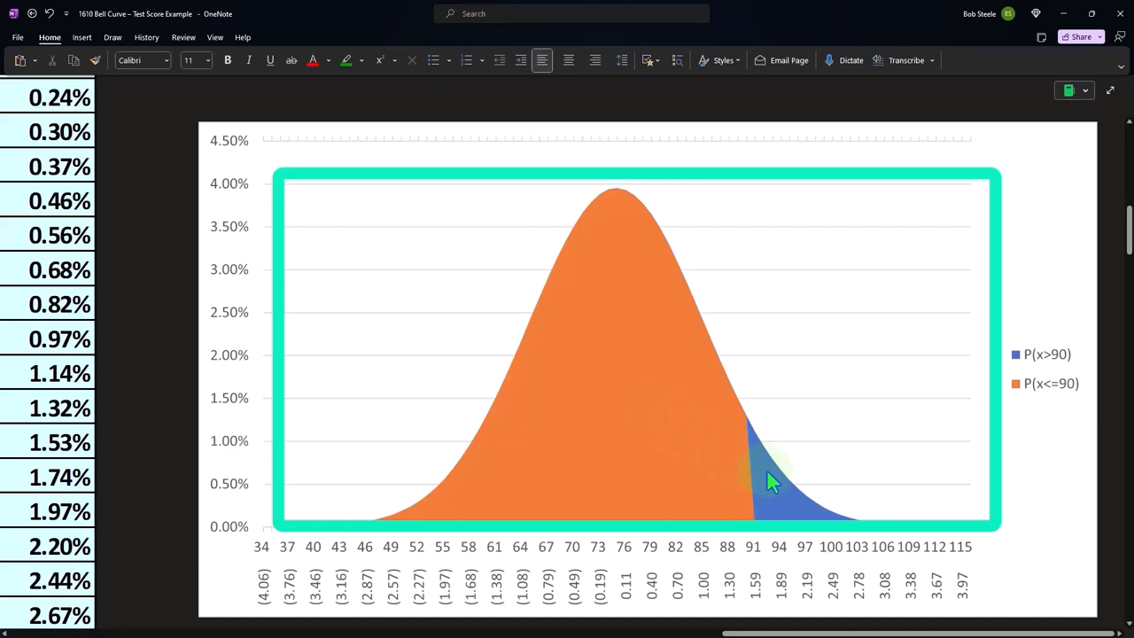
mouse_move(762, 541)
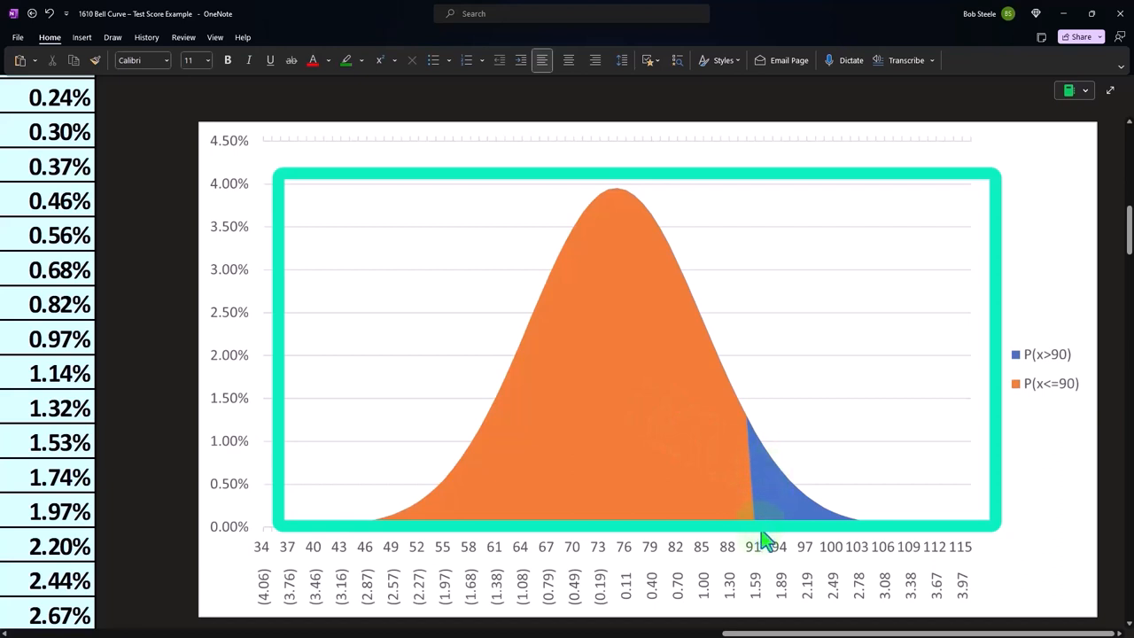
mouse_move(800, 541)
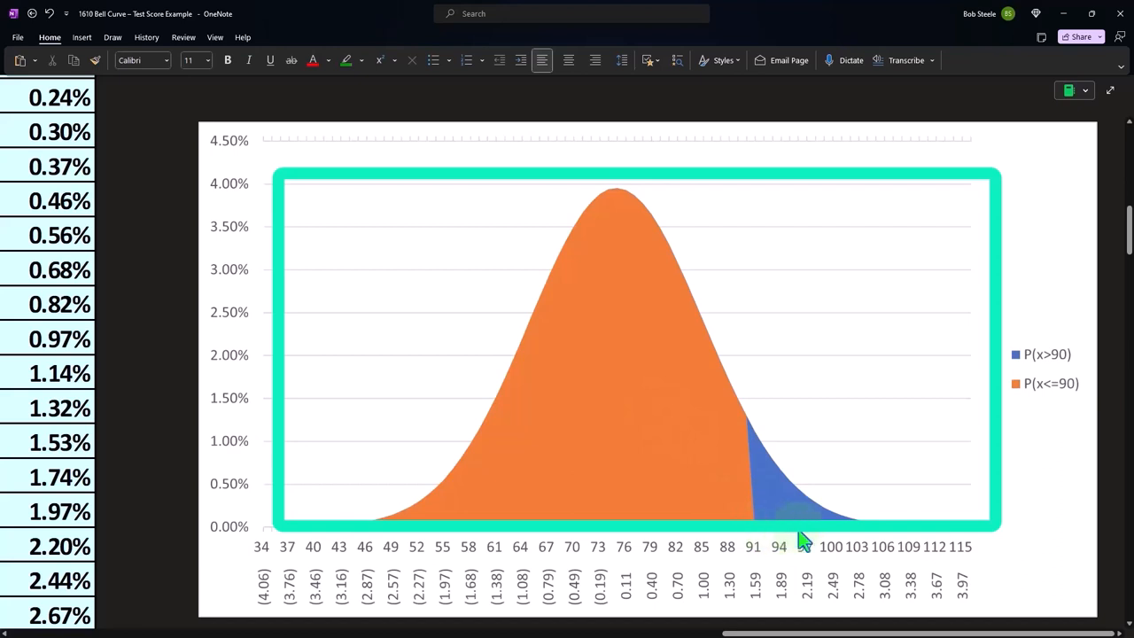
mouse_move(865, 532)
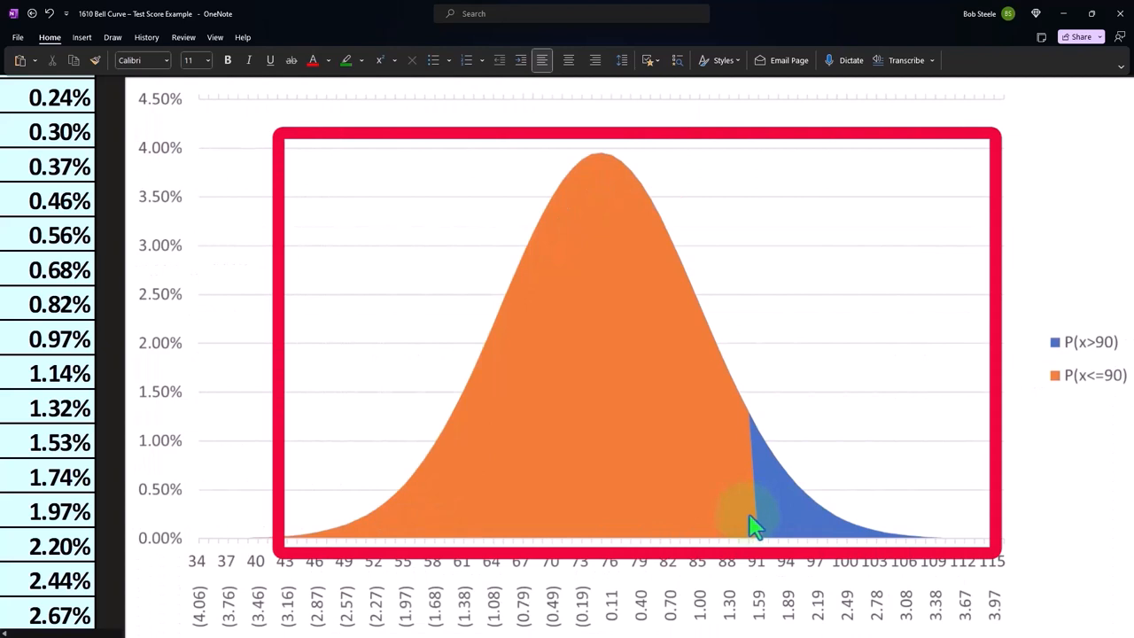
mouse_move(742, 535)
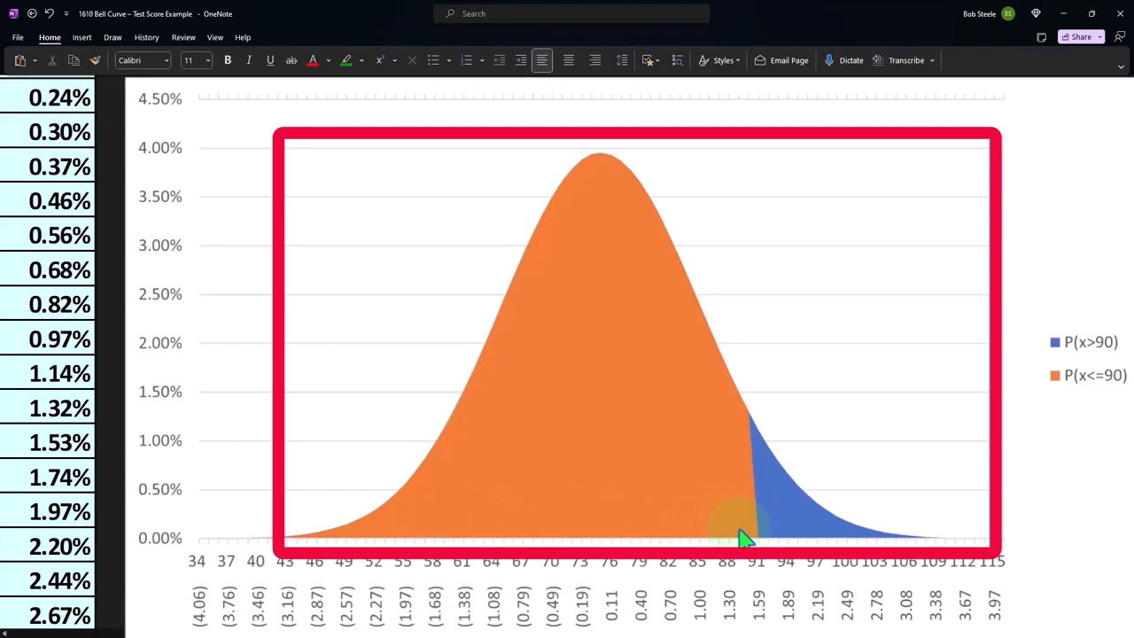
mouse_move(469, 527)
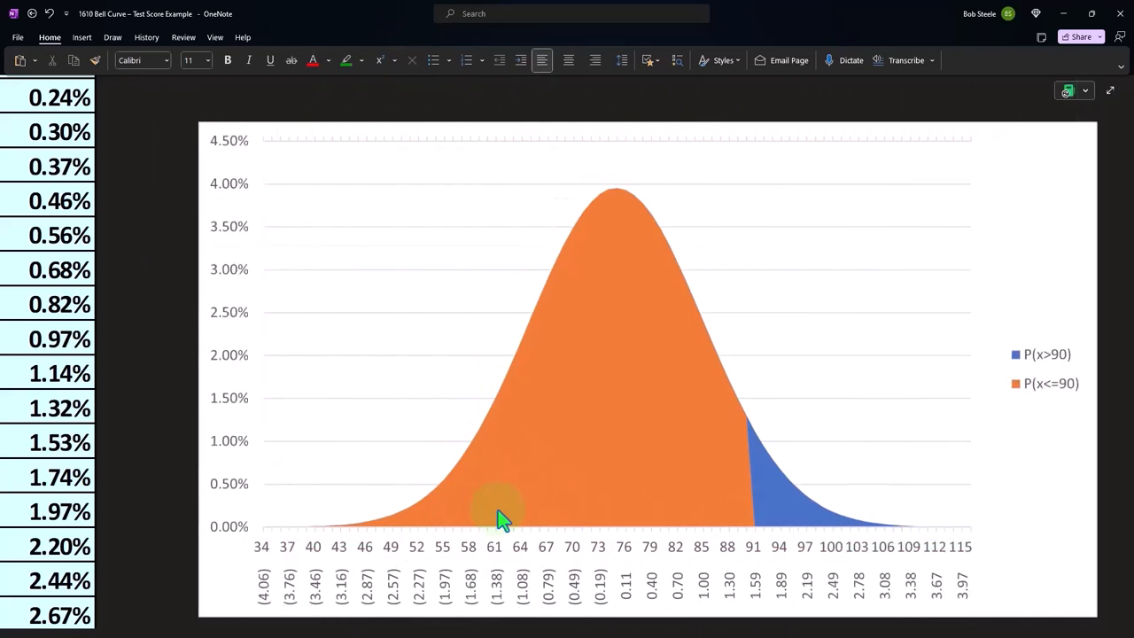
scroll("down", 3)
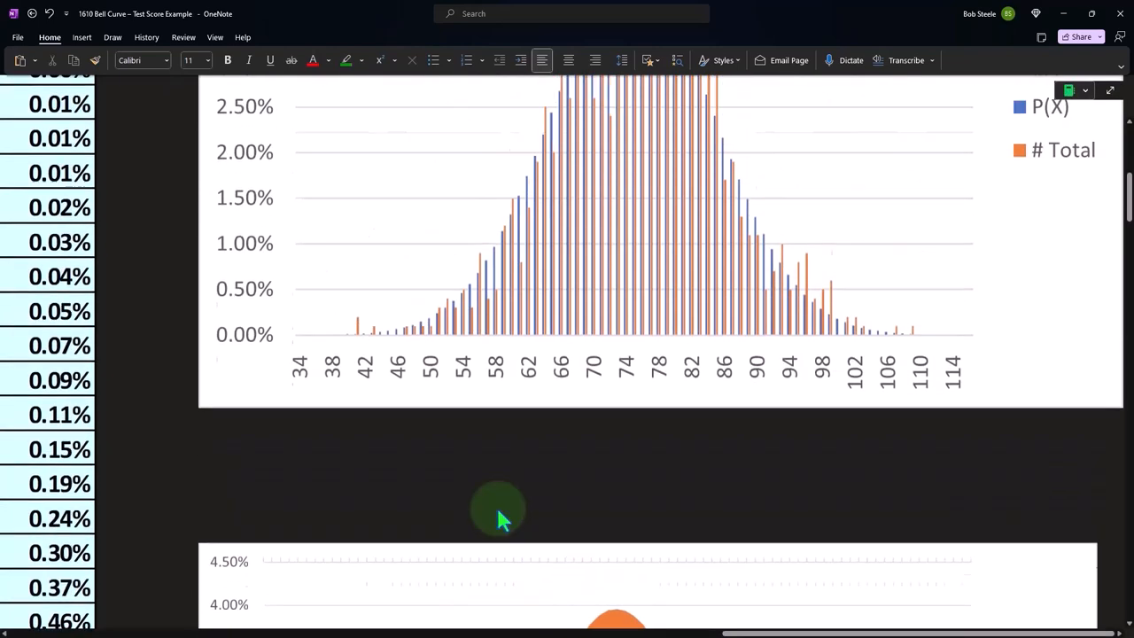
scroll("down", 3)
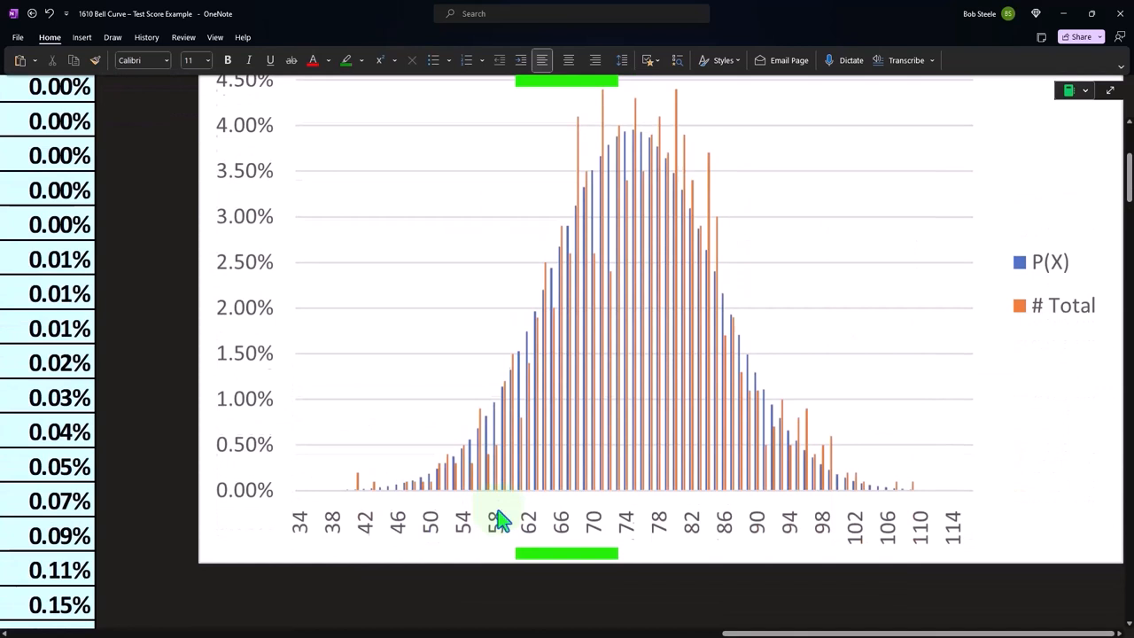
left_click(499, 517)
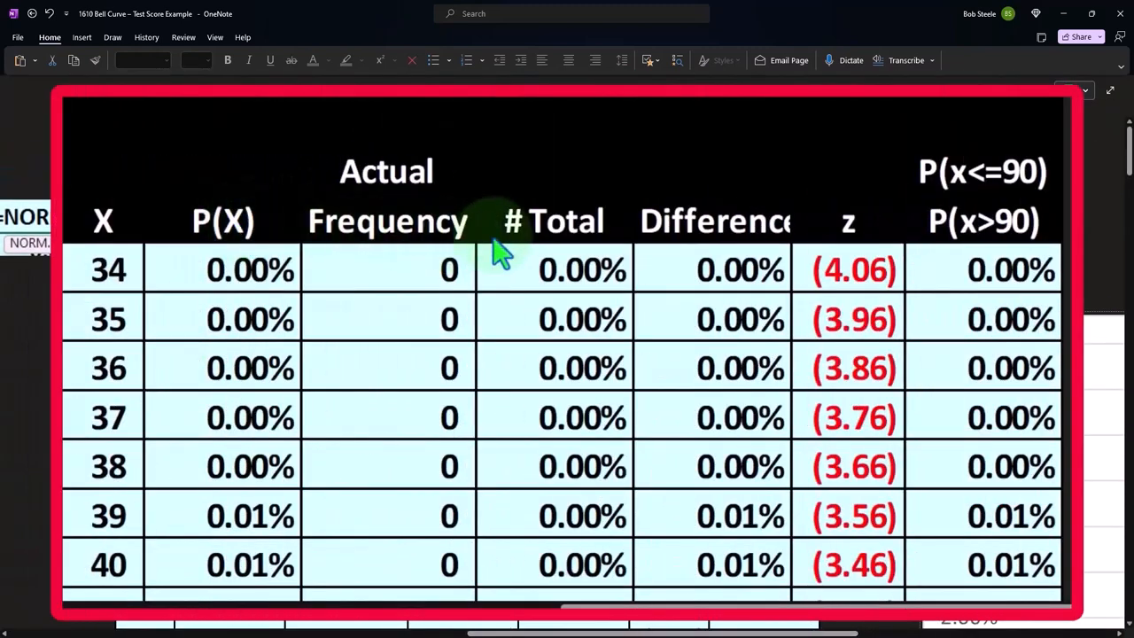
mouse_move(588, 248)
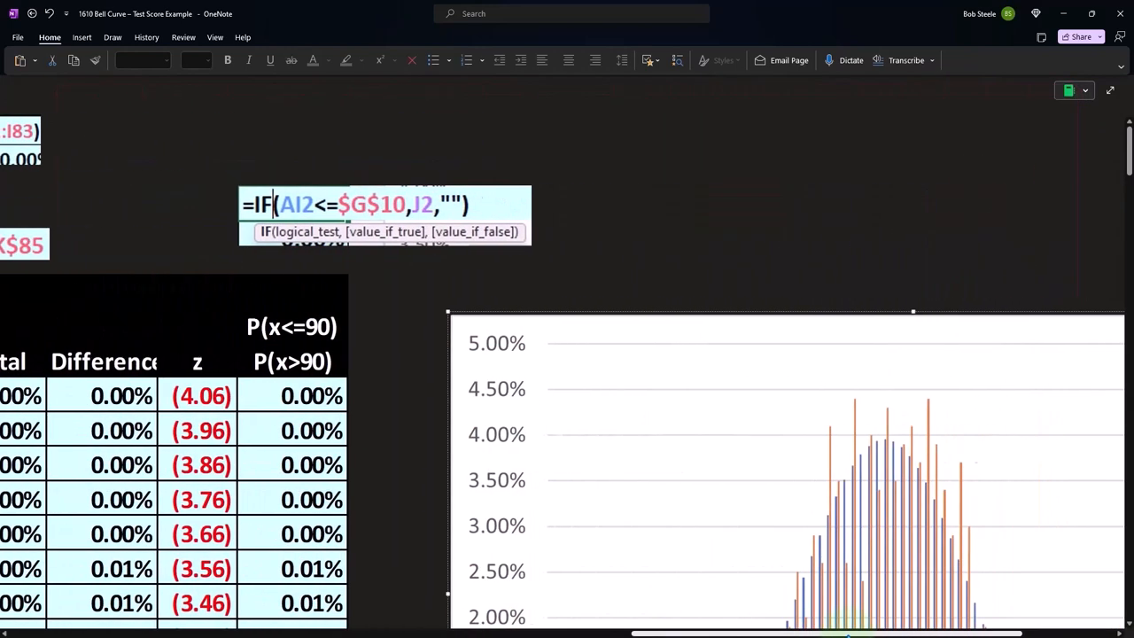
scroll("down", 3)
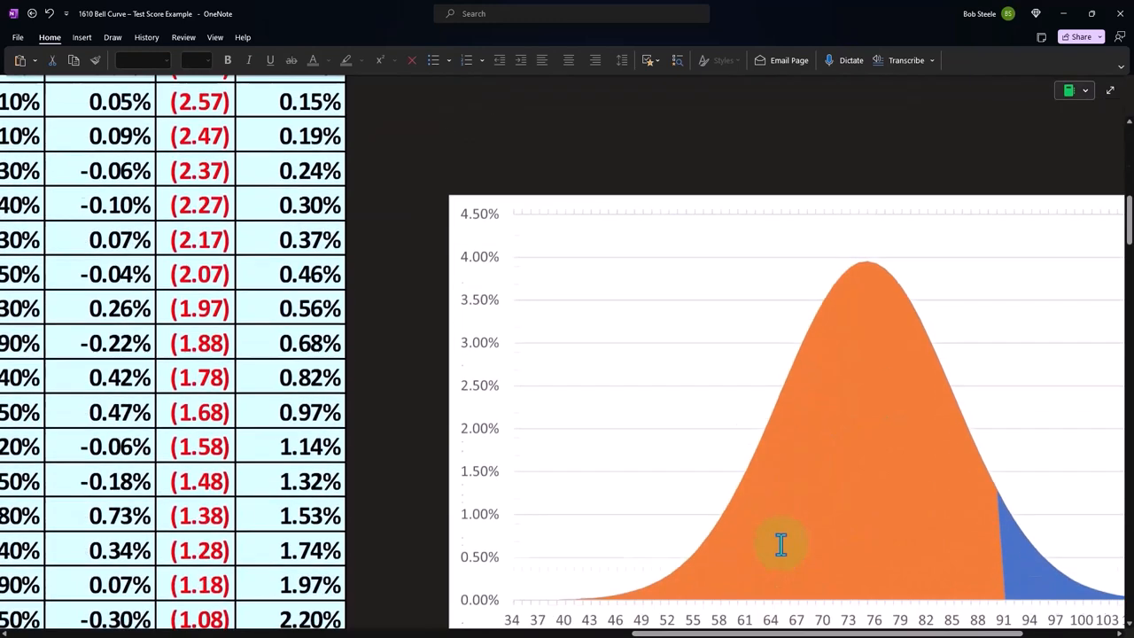
scroll("down", 3)
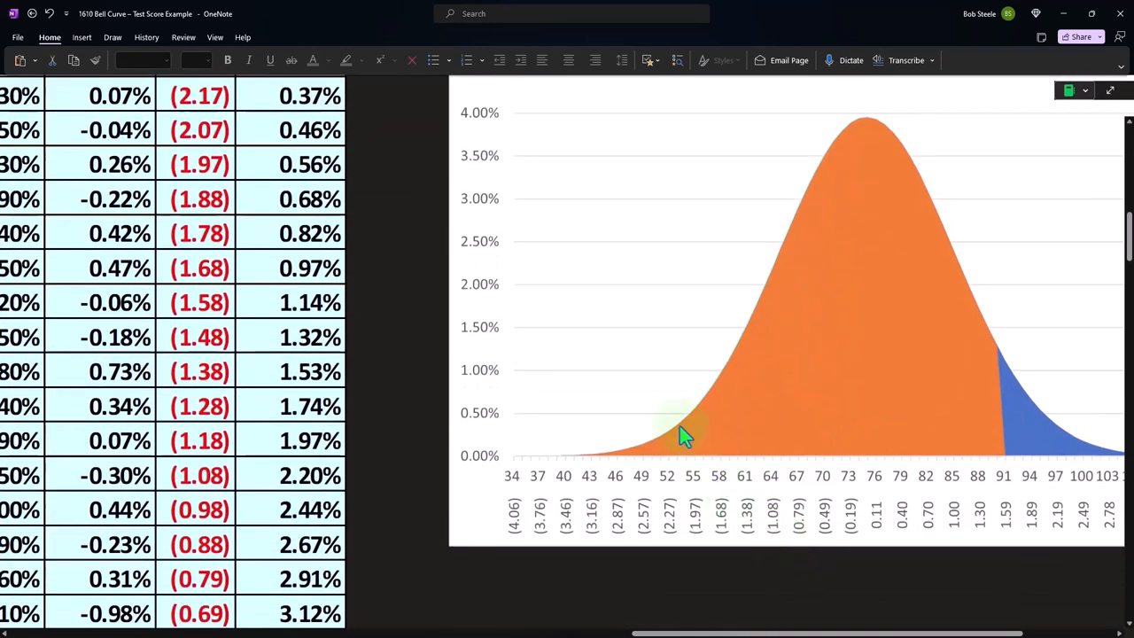